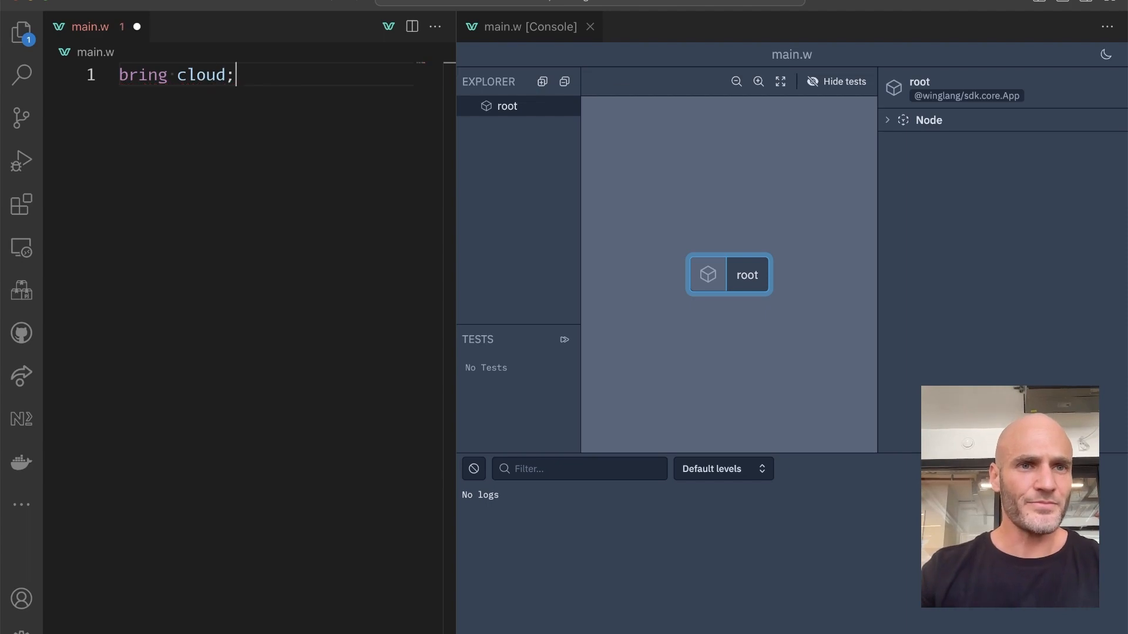
Declare new cloud.Bucket() in main.w and check it in the Console, cancelling the Upload dialog.
{"action": "type", "text": "new cloud.Bucket();"}
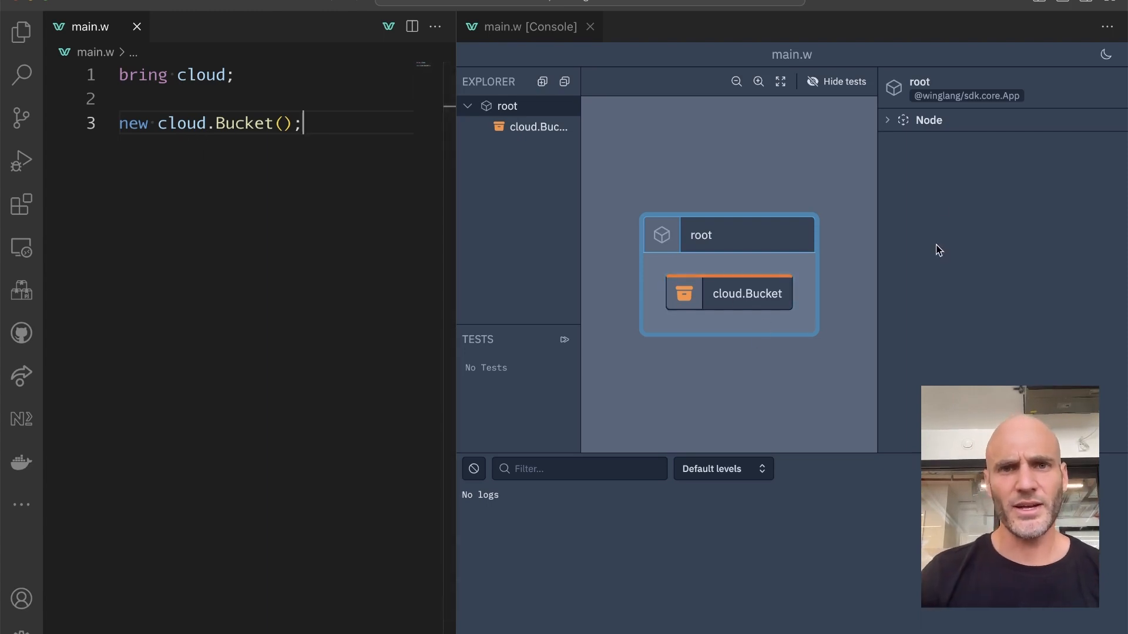
{"action": "mouse_move", "coordinate": [648, 386]}
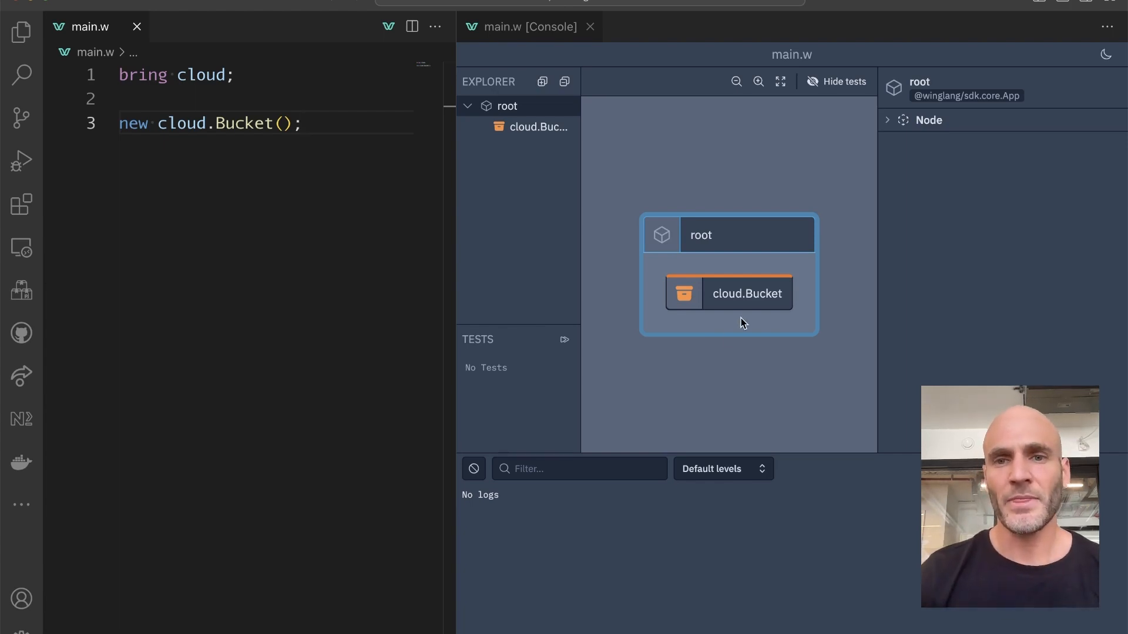
{"action": "left_click", "coordinate": [746, 293]}
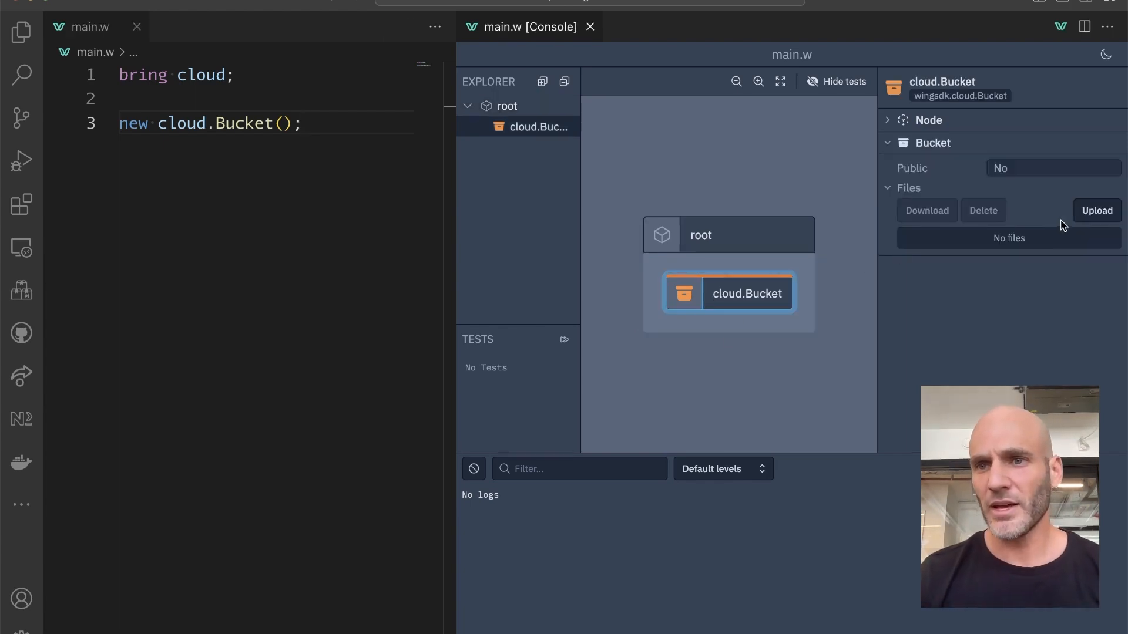
{"action": "left_click", "coordinate": [1096, 210]}
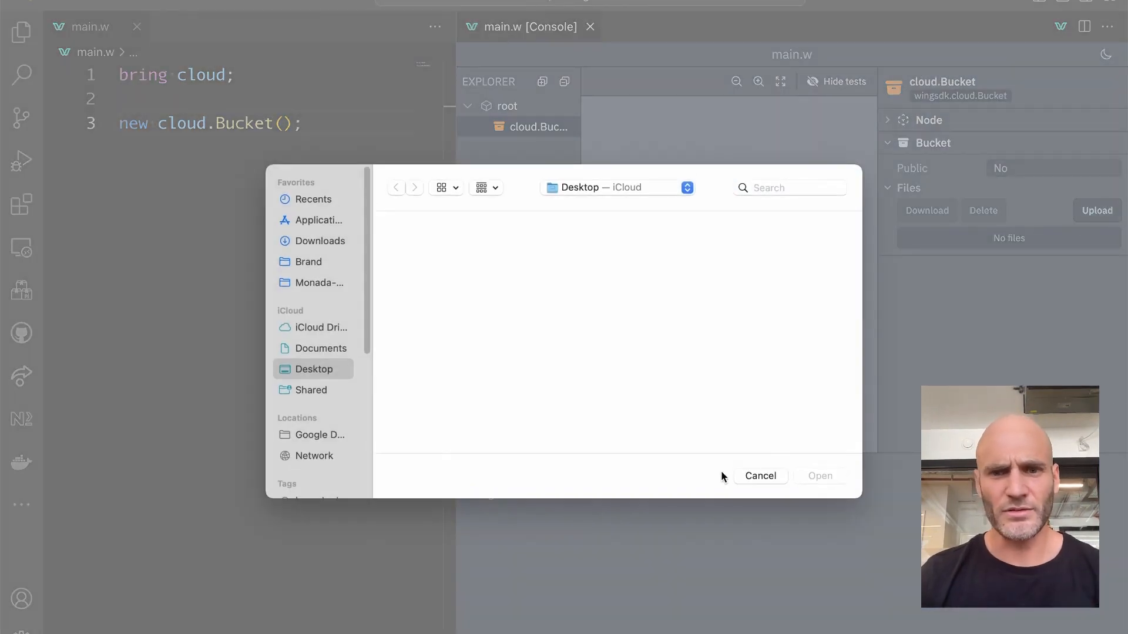
{"action": "left_click", "coordinate": [760, 475]}
{"action": "type", "text": "w"}
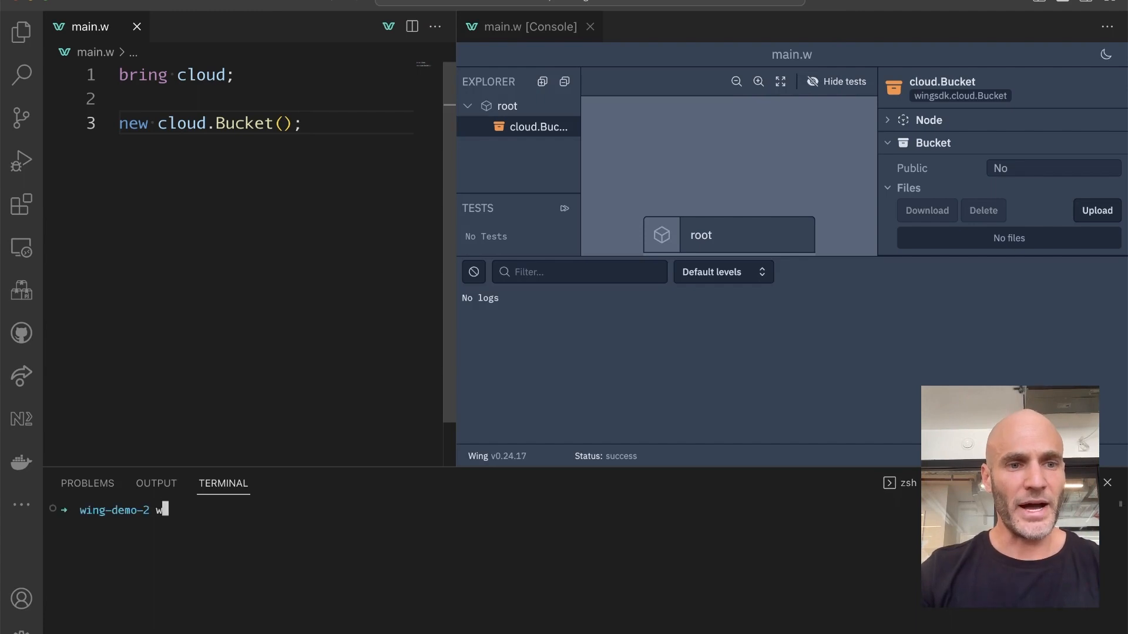
Compile main.w for the tf-aws target with wing compile -t tf-aws.
{"action": "type", "text": "ing compile -t -"}
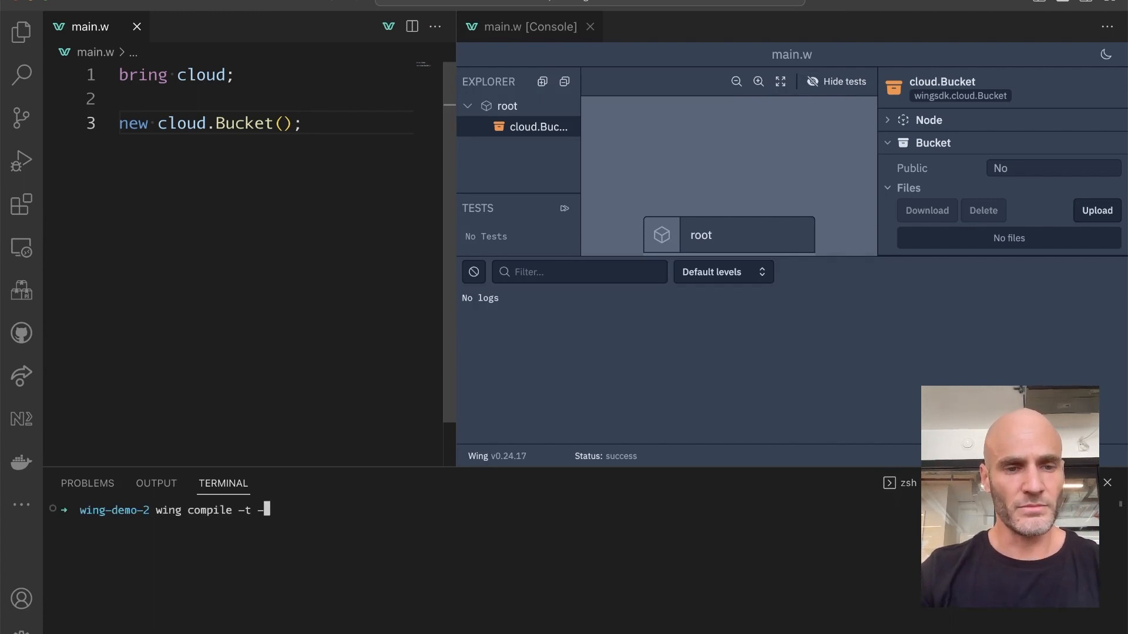
{"action": "type", "text": "tf-aws main.w"}
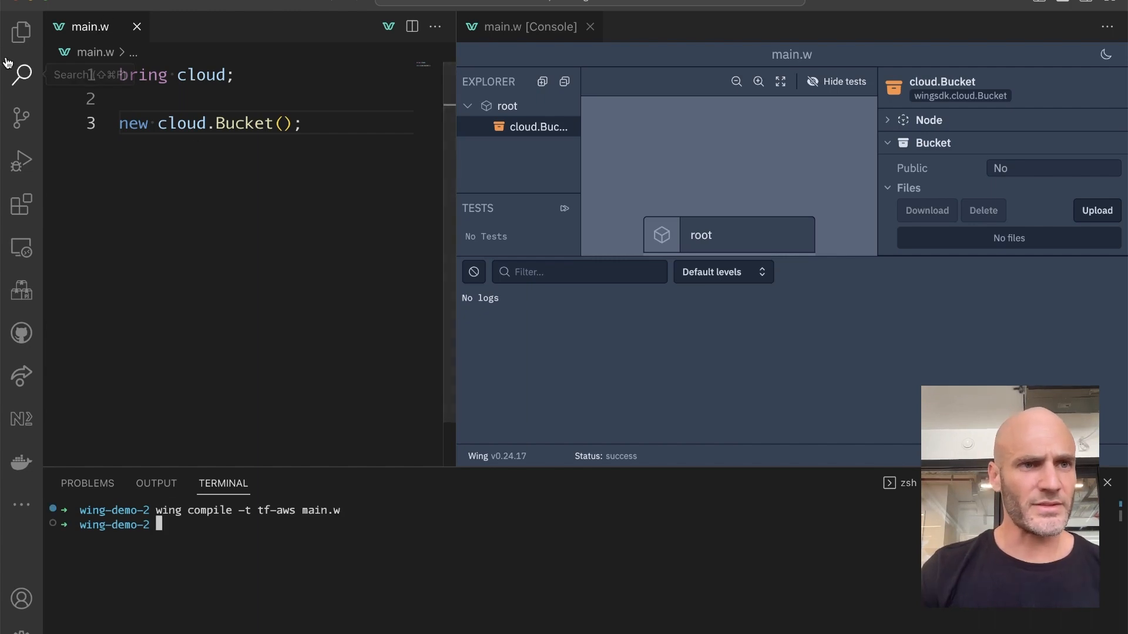
Inspect target/main.tfaws/main.tf.json and its aws_s3_bucket resource, then return to main.w.
{"action": "left_click", "coordinate": [20, 32]}
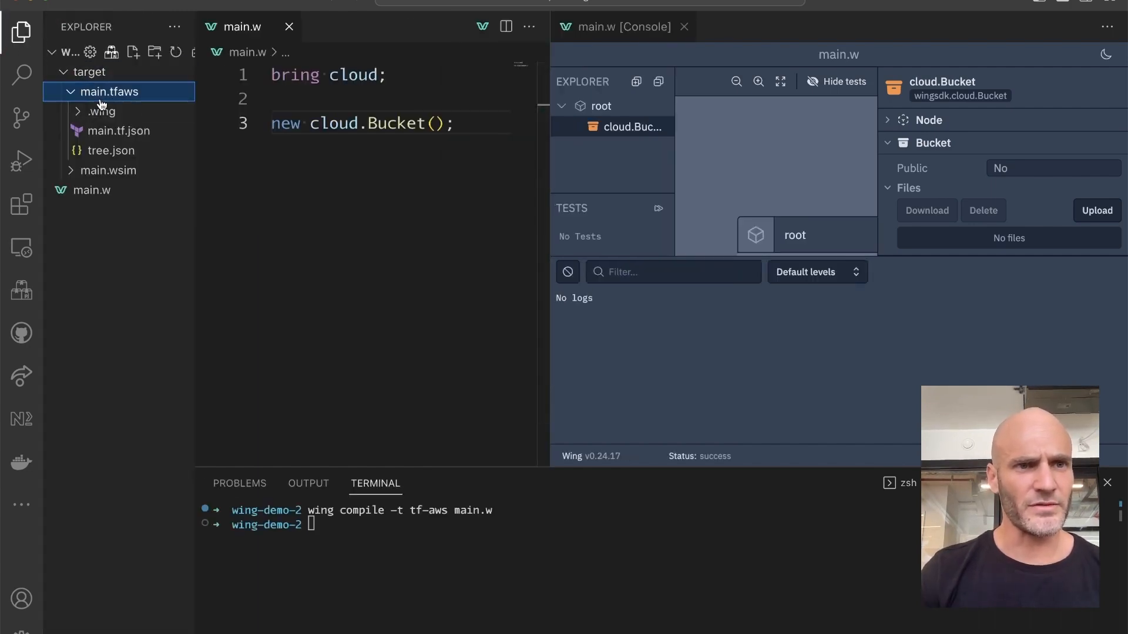
{"action": "left_click", "coordinate": [120, 131]}
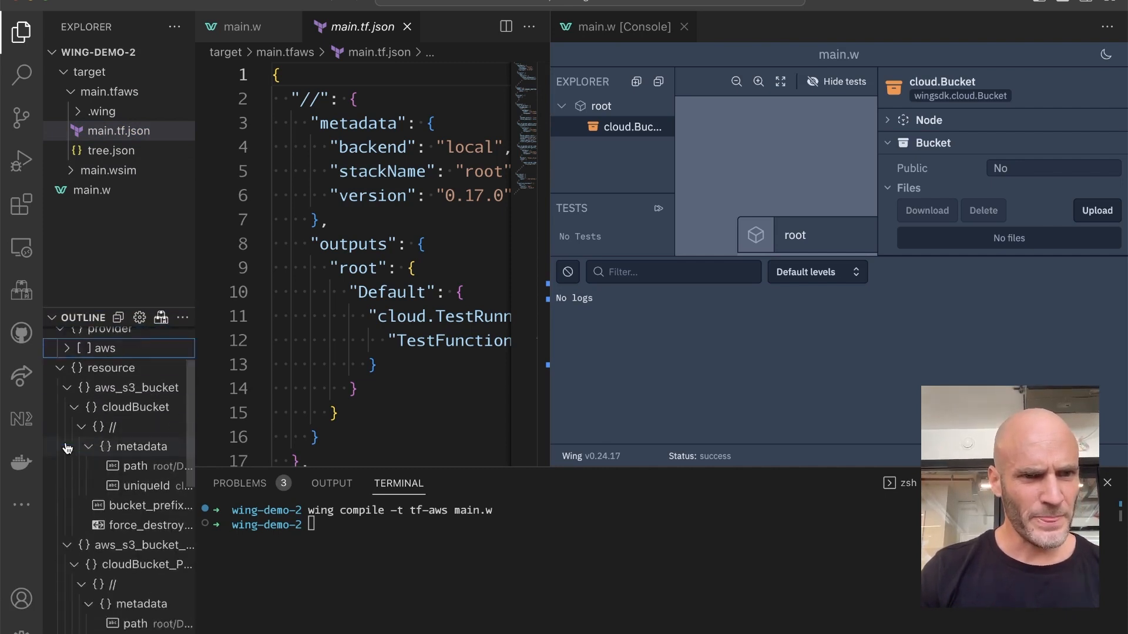
{"action": "left_click", "coordinate": [135, 361]}
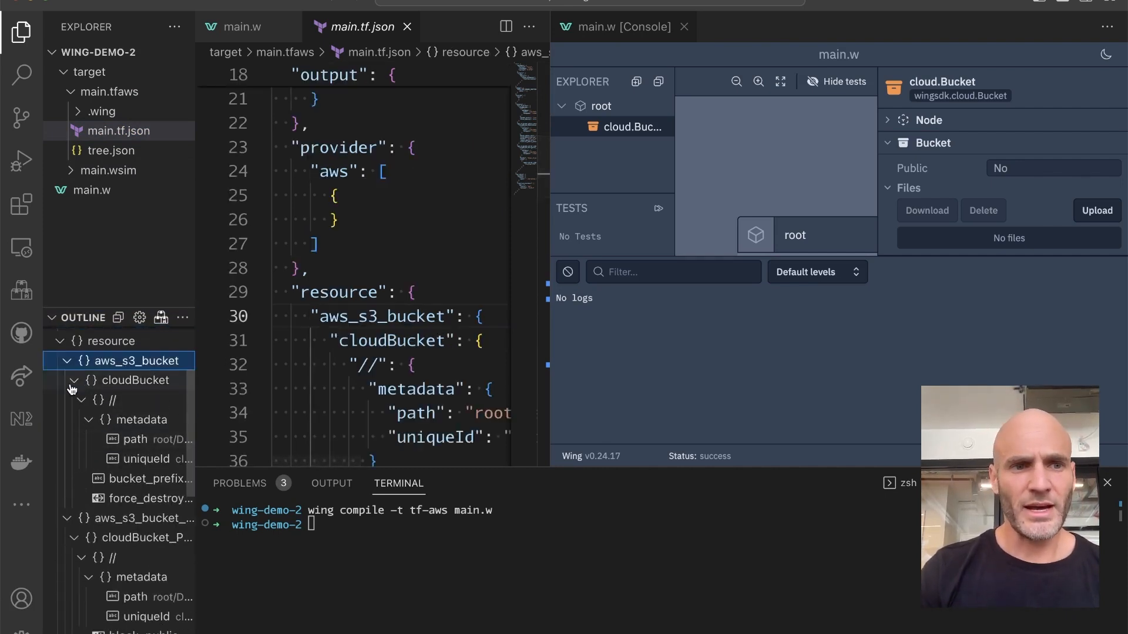
{"action": "left_click", "coordinate": [65, 361]}
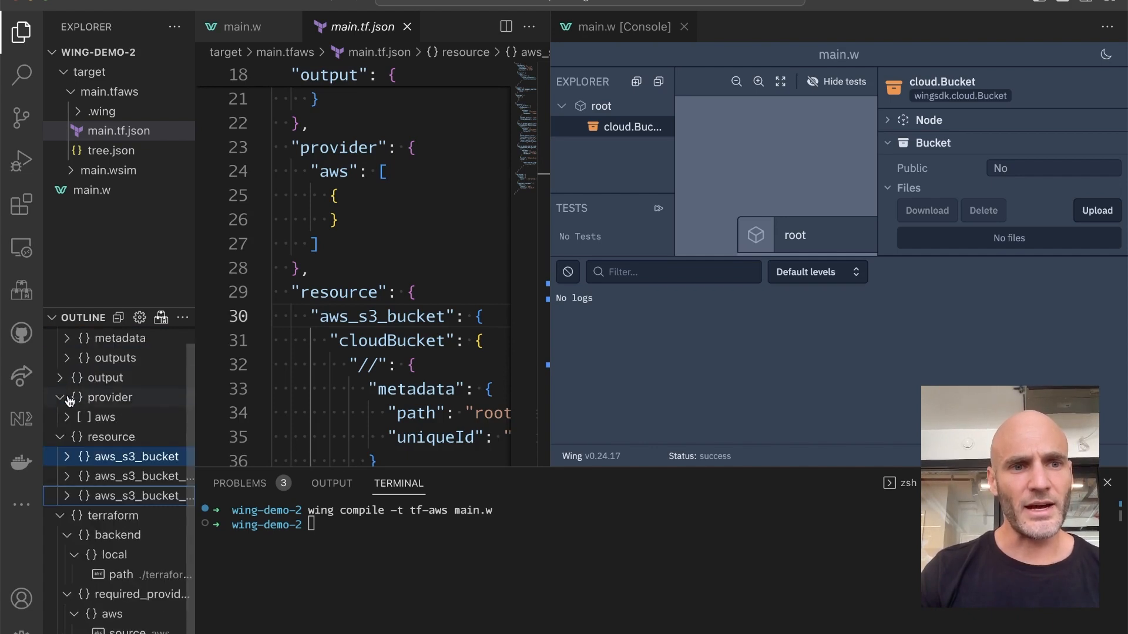
{"action": "left_click", "coordinate": [242, 27]}
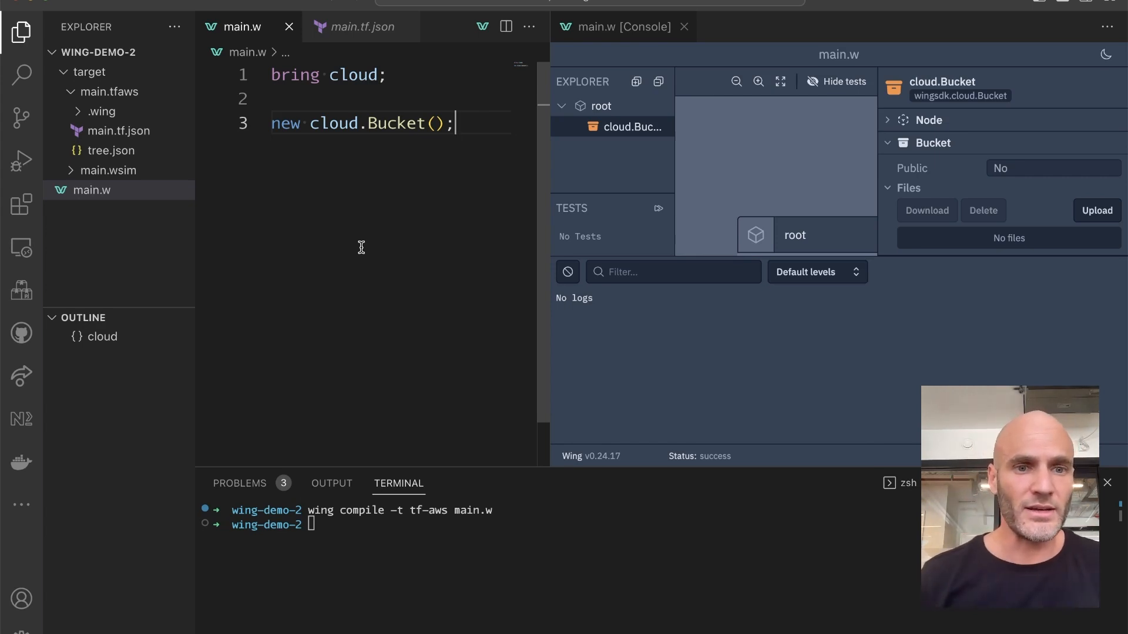
Run wing compile --help to list target platforms, then restore the editor-and-Console layout.
{"action": "type", "text": "wing com"}
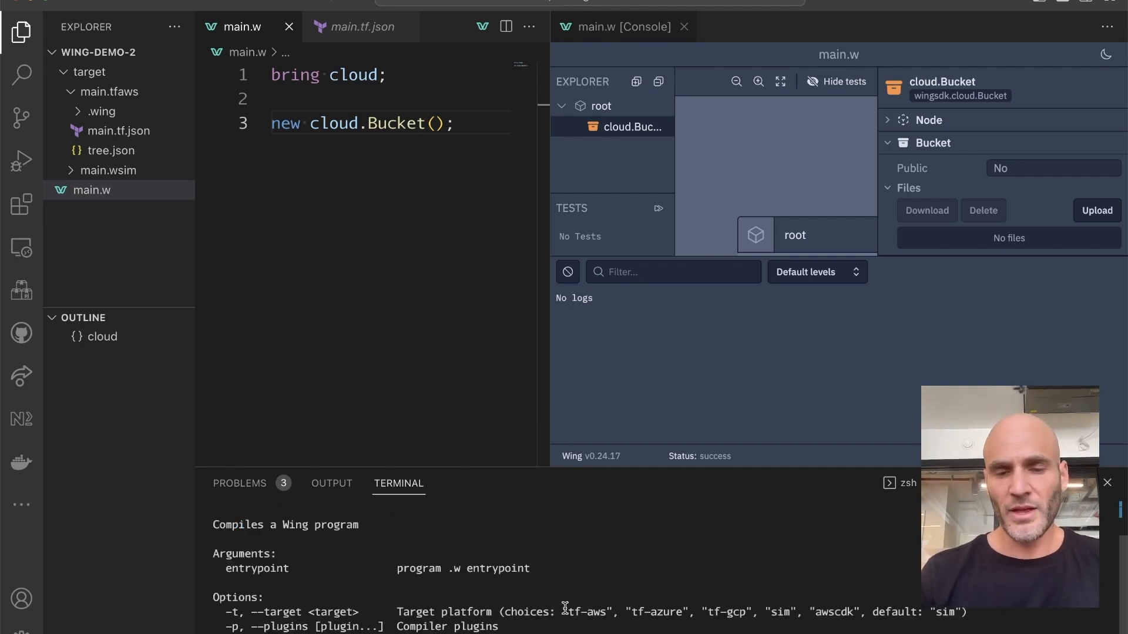
{"action": "double_click", "coordinate": [587, 612]}
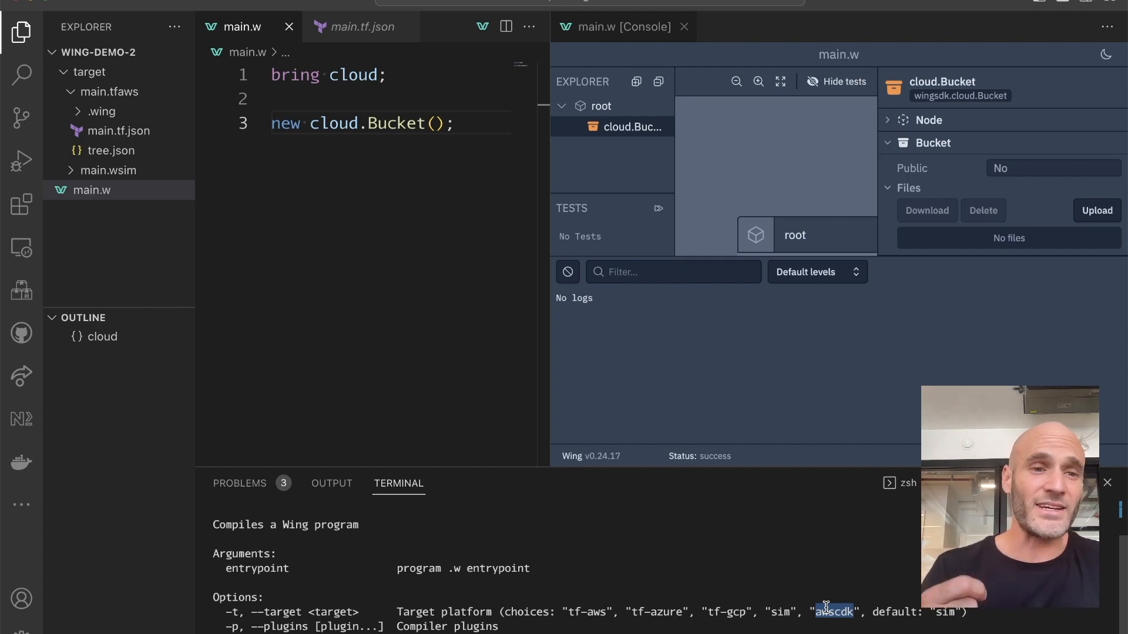
{"action": "mouse_move", "coordinate": [532, 543]}
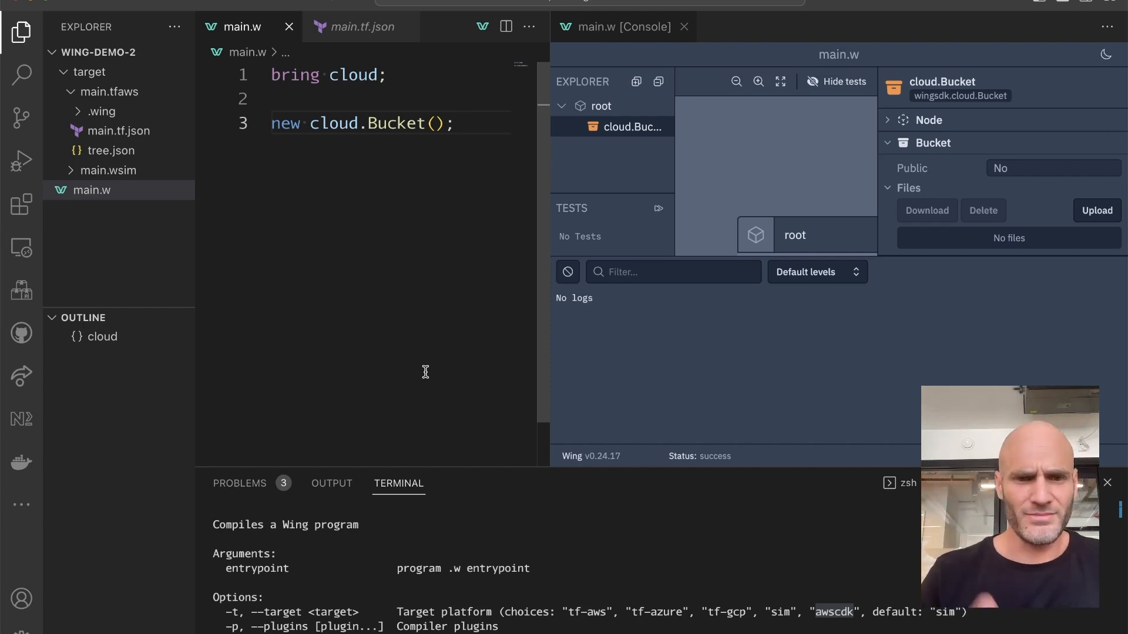
{"action": "left_click", "coordinate": [612, 127]}
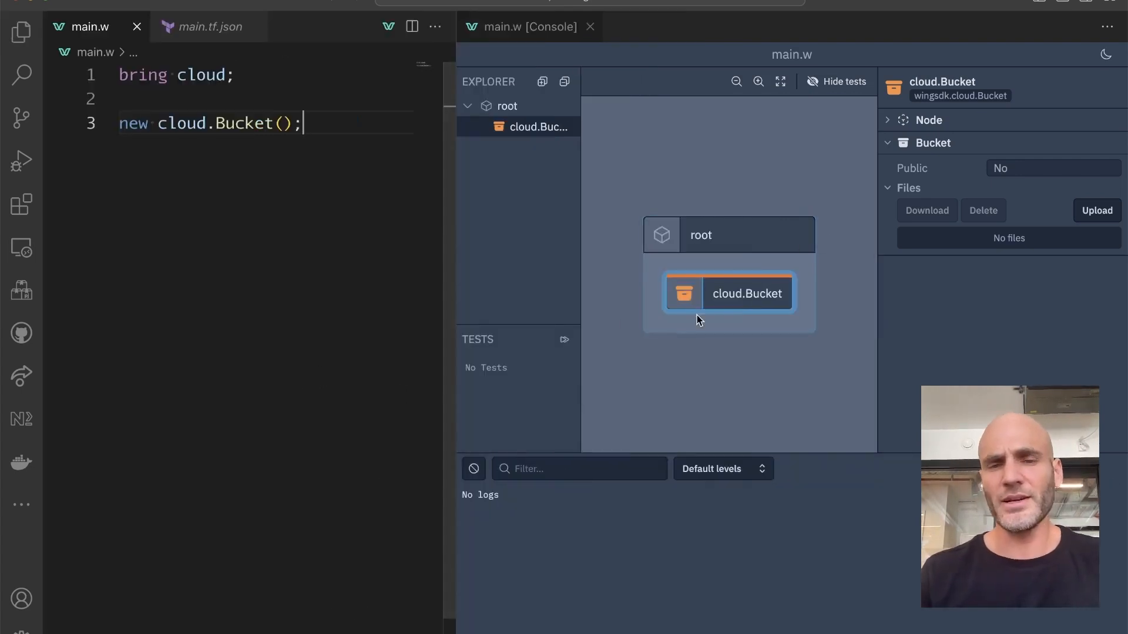
Add new cloud.Function() on line 5, choosing Function from the cloud completions.
{"action": "type", "text": "new"}
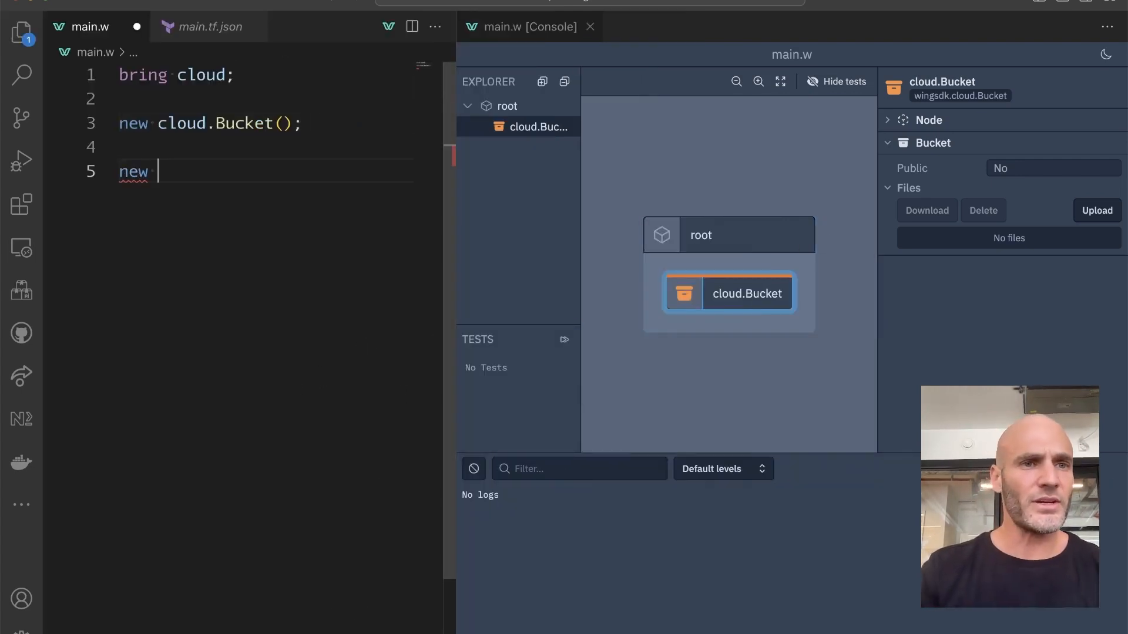
{"action": "type", "text": "cloud."}
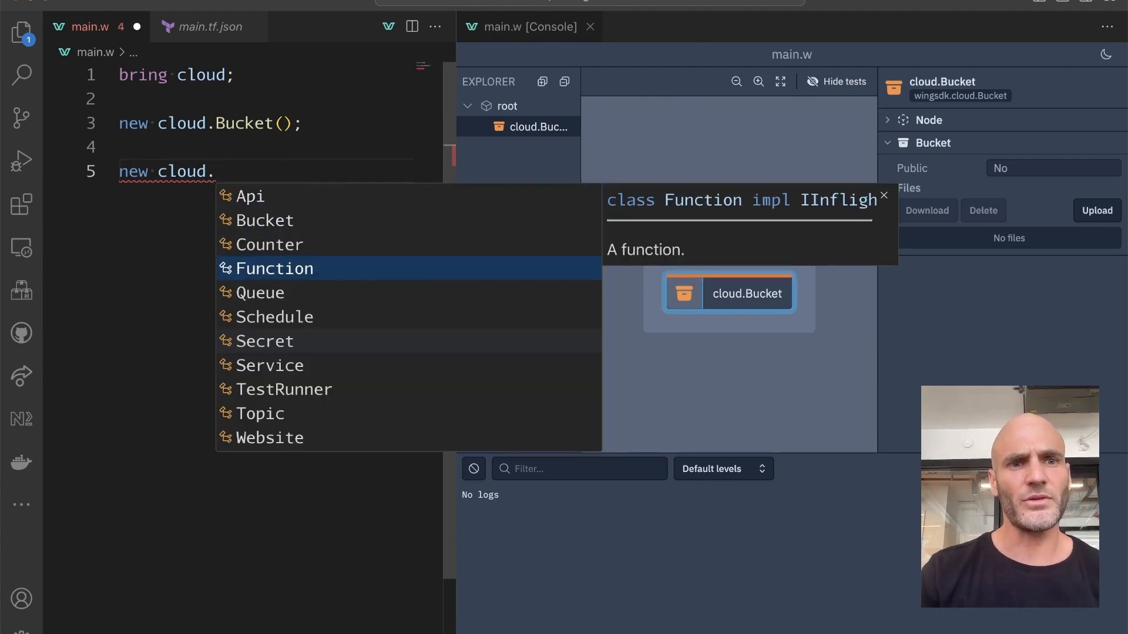
{"action": "left_click", "coordinate": [274, 268]}
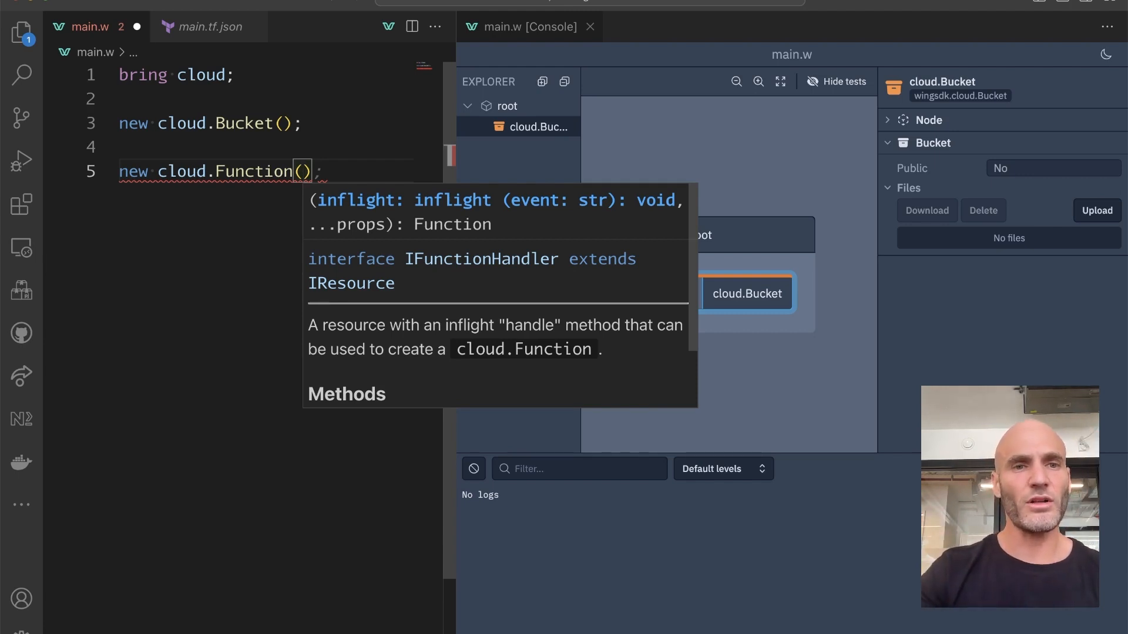
Give the Function an inflight () => { log("hello"); } handler and save.
{"action": "type", "text": "inflight () => {return 1;}"}
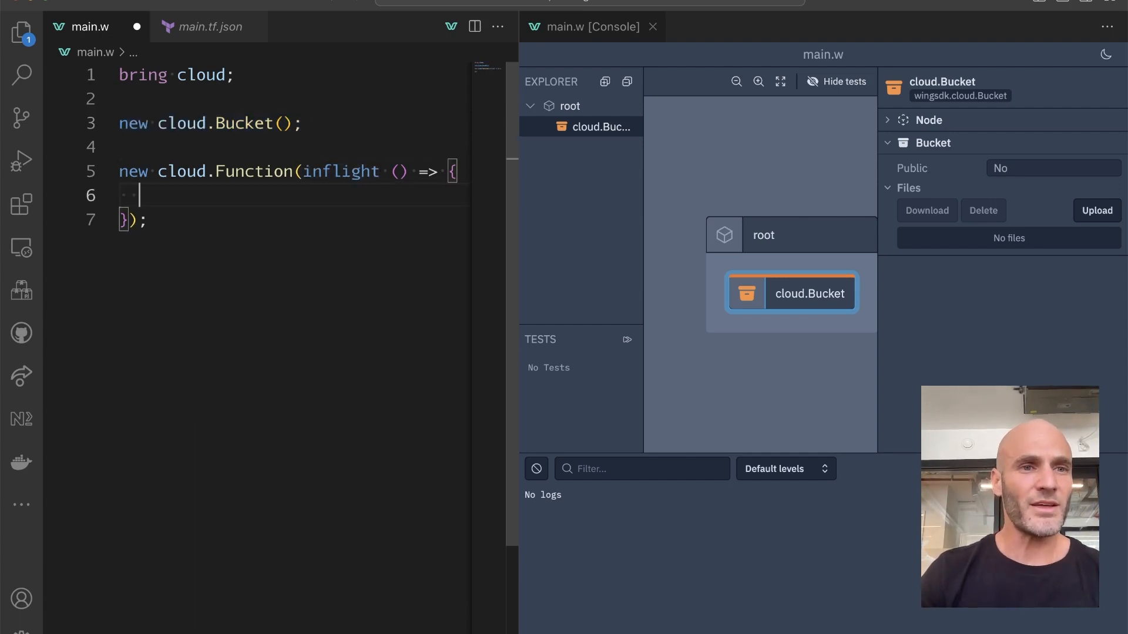
{"action": "type", "text": "log(\"hello\");"}
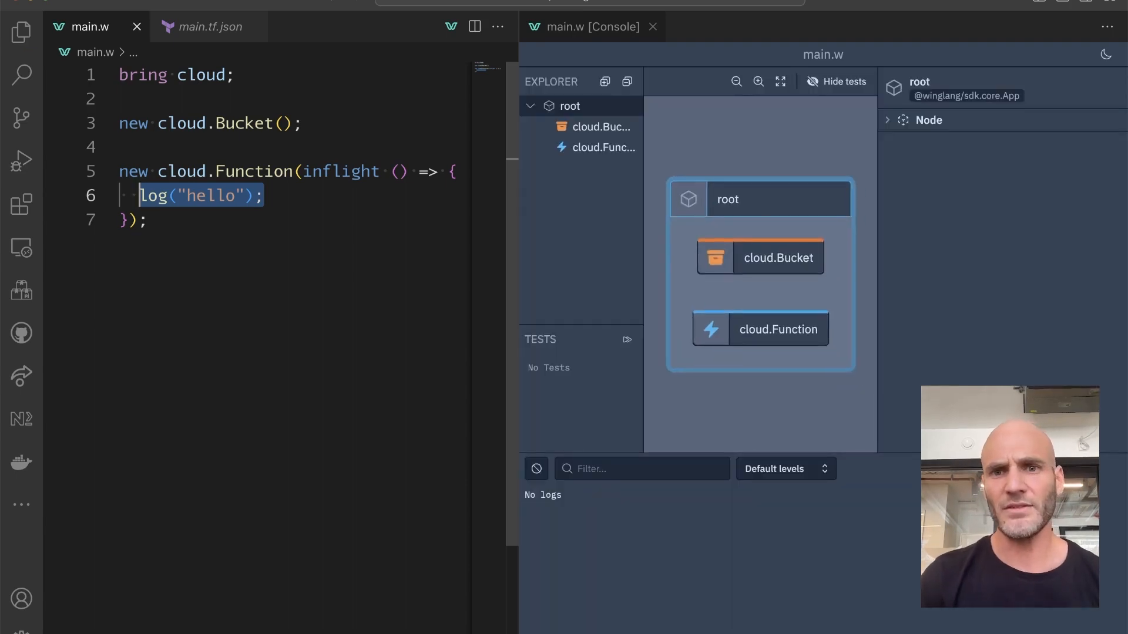
Invoke the function from the Console, then change its log text to "hello, world!".
{"action": "left_click", "coordinate": [777, 329]}
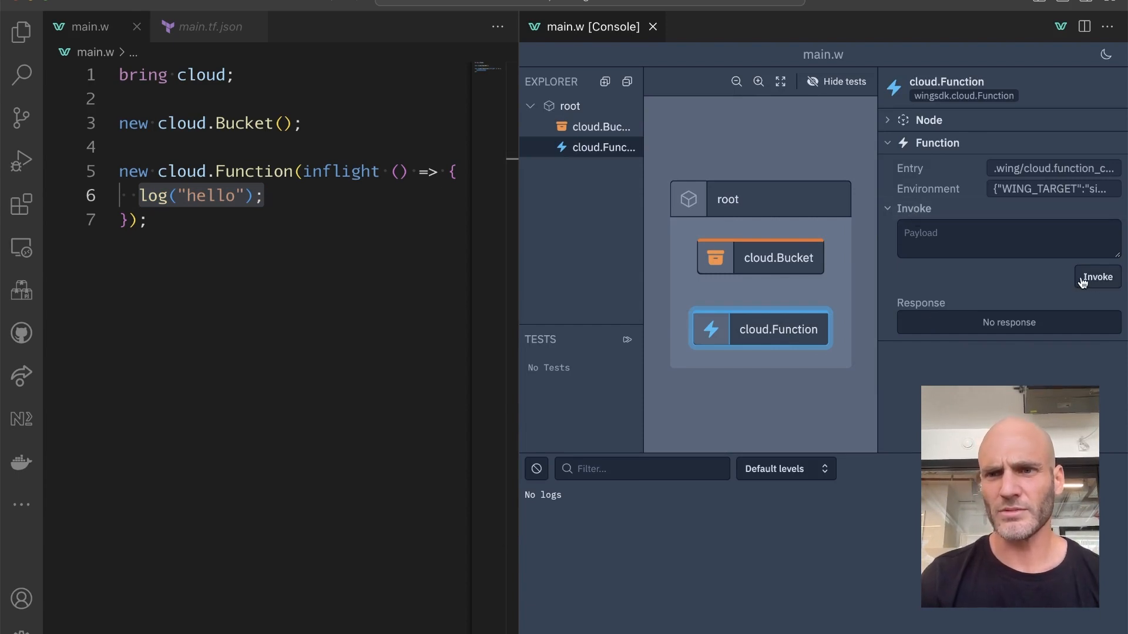
{"action": "left_click", "coordinate": [1096, 276]}
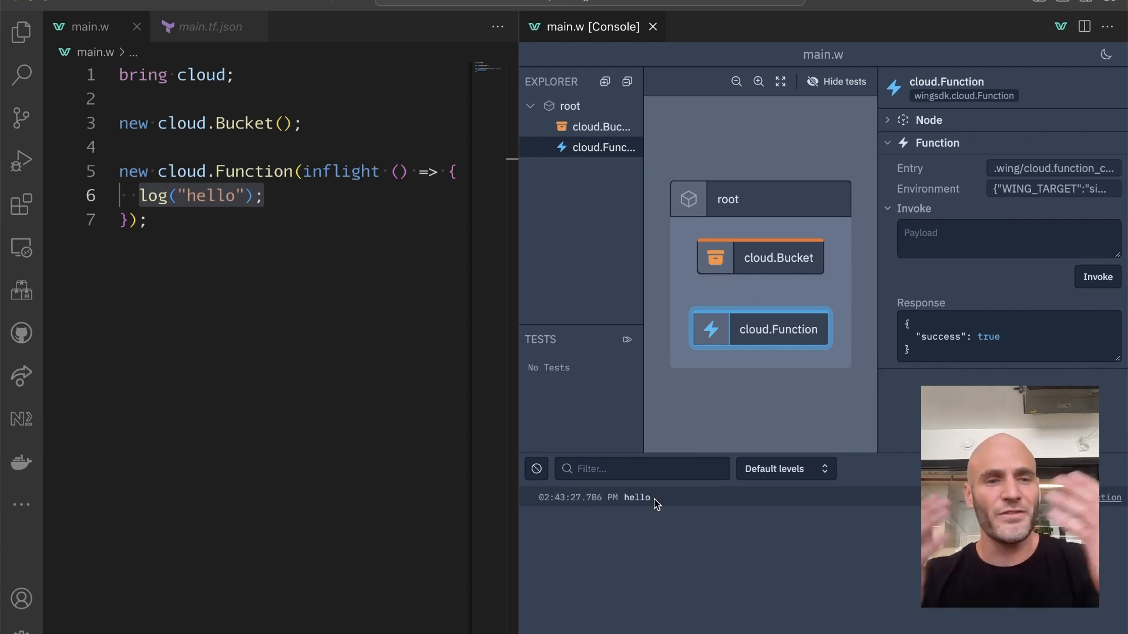
{"action": "left_click", "coordinate": [217, 171]}
{"action": "type", "text": ", world!"}
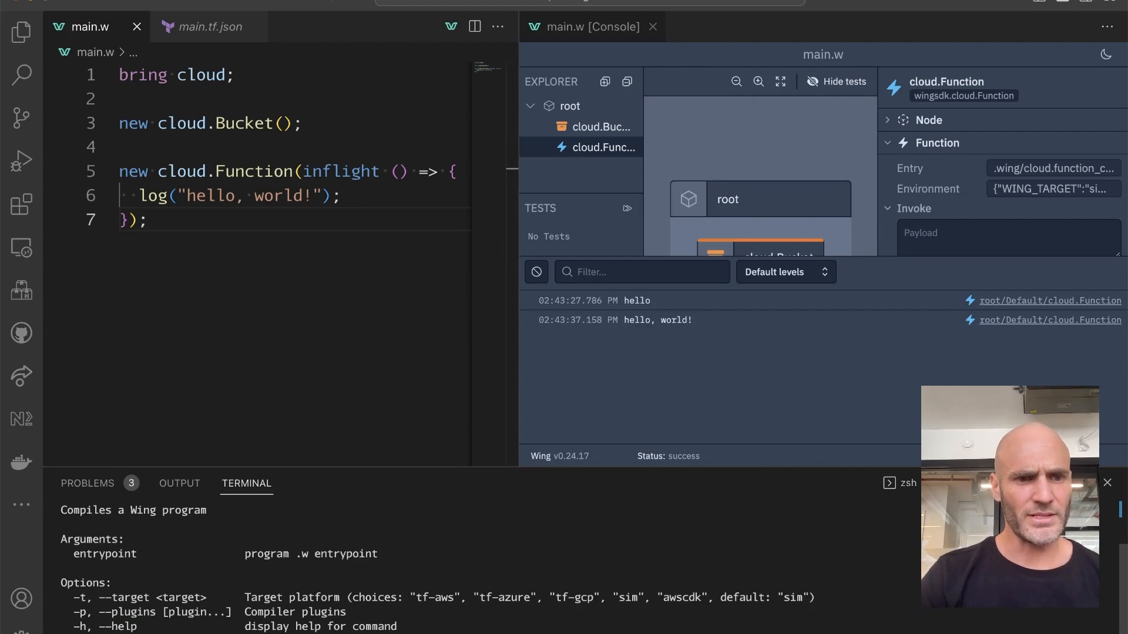
Review aws_lambda_function, aws_iam_role and aws_s3_bucket in main.tf.json and the archive.zip asset.
{"action": "left_click", "coordinate": [21, 31]}
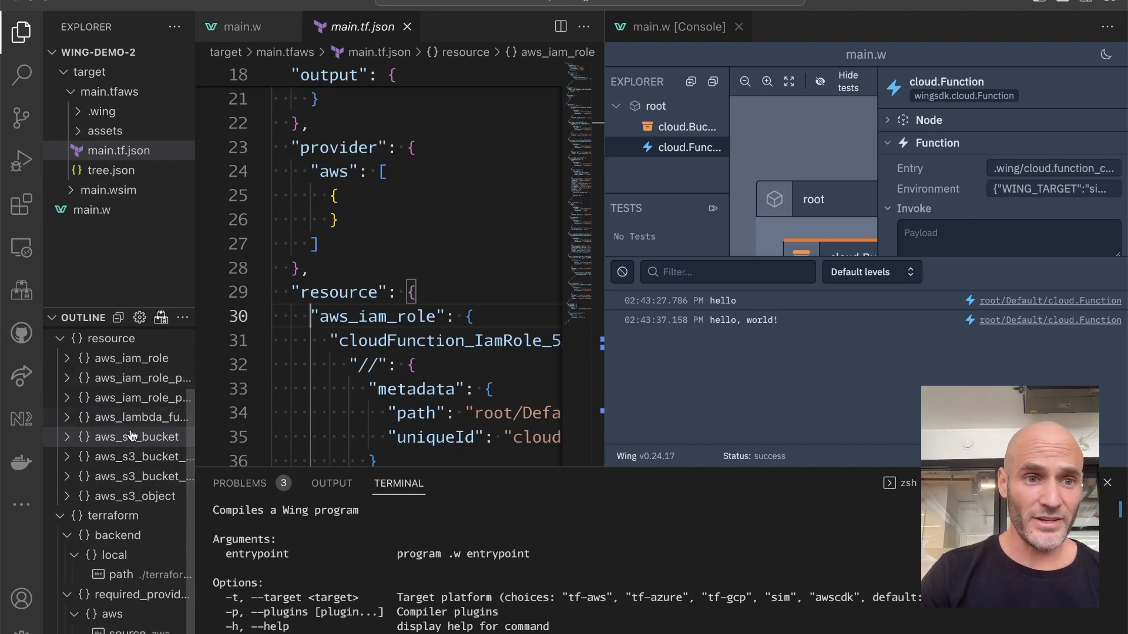
{"action": "left_click", "coordinate": [136, 417]}
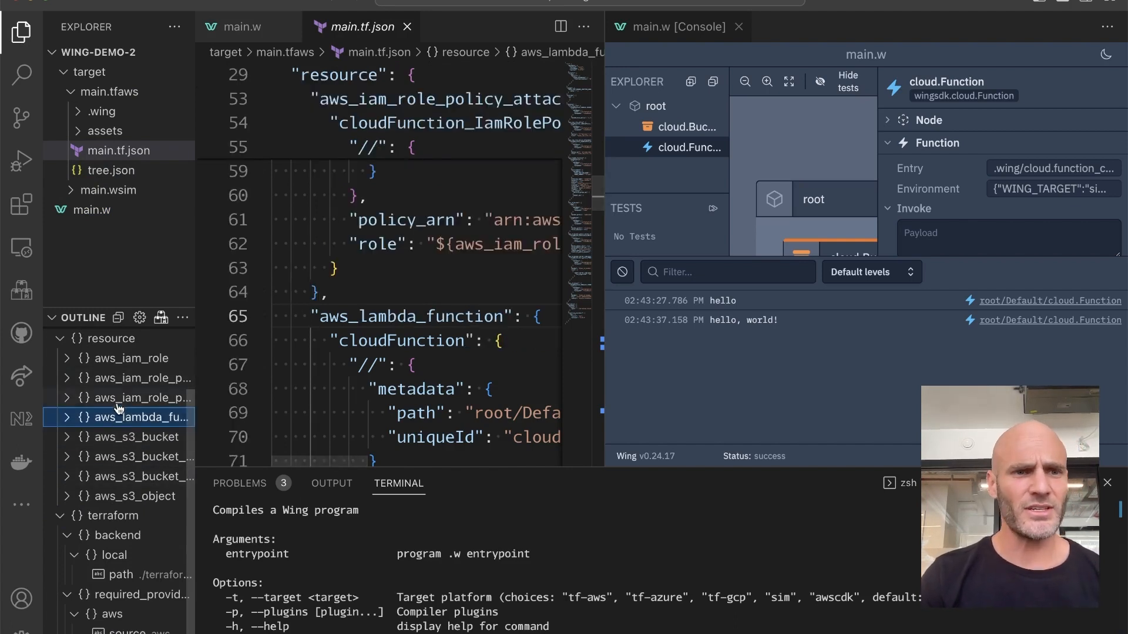
{"action": "left_click", "coordinate": [134, 358]}
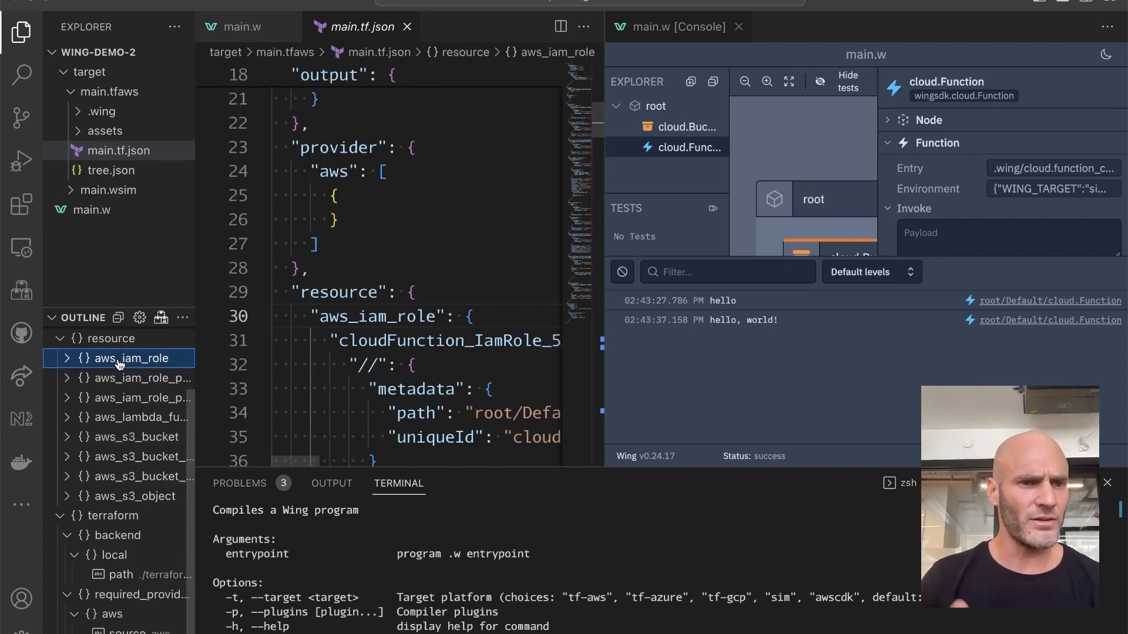
{"action": "left_click", "coordinate": [130, 437]}
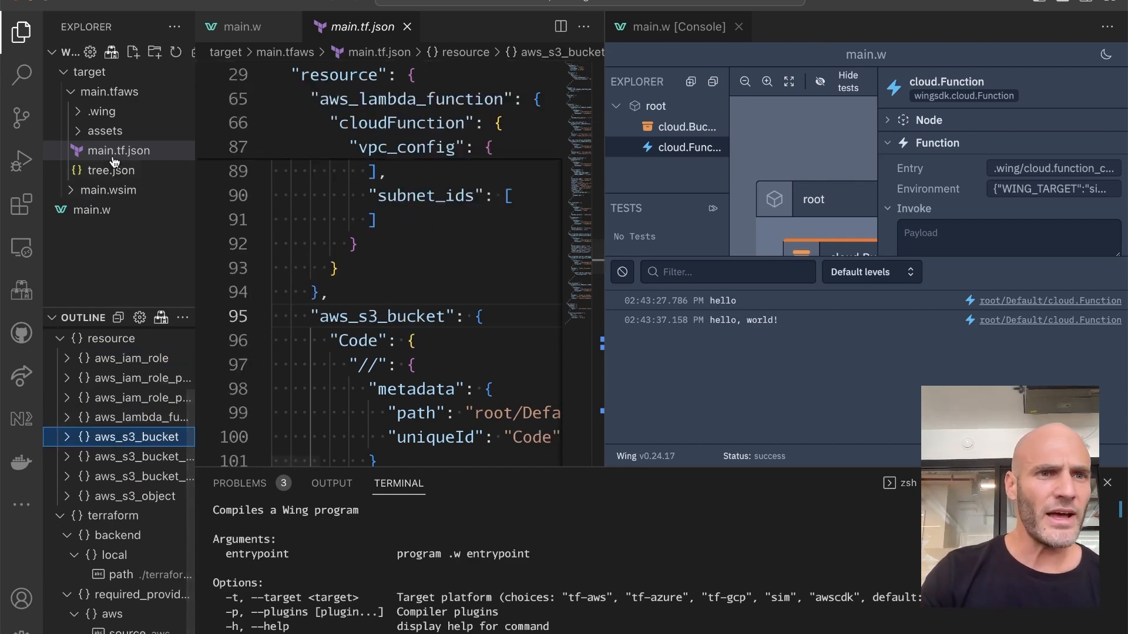
{"action": "left_click", "coordinate": [104, 131]}
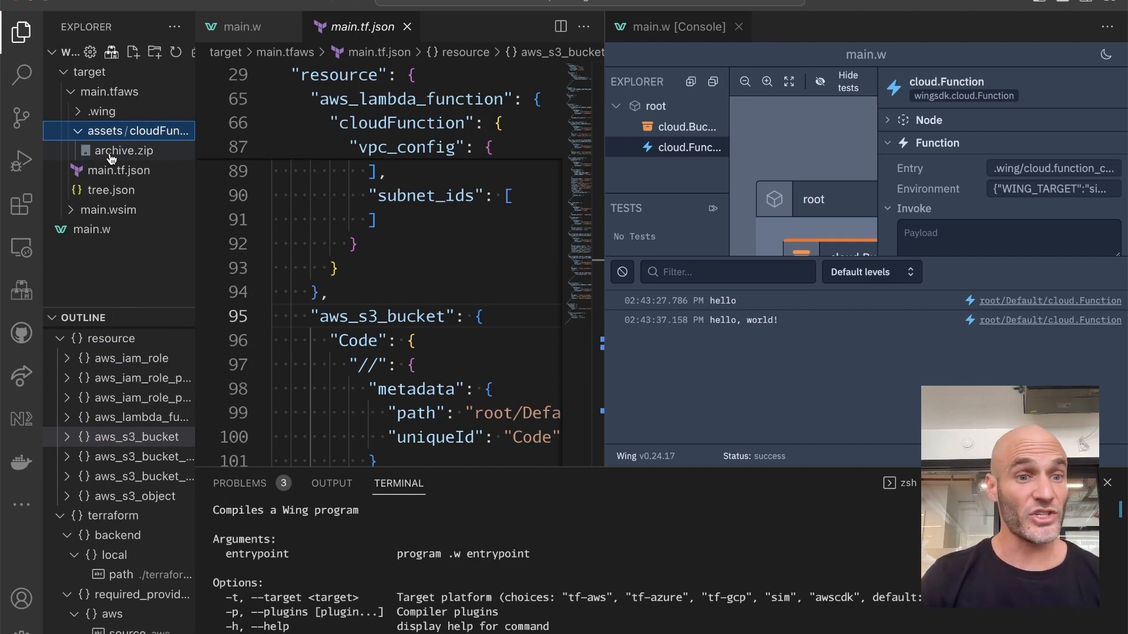
{"action": "mouse_move", "coordinate": [126, 150]}
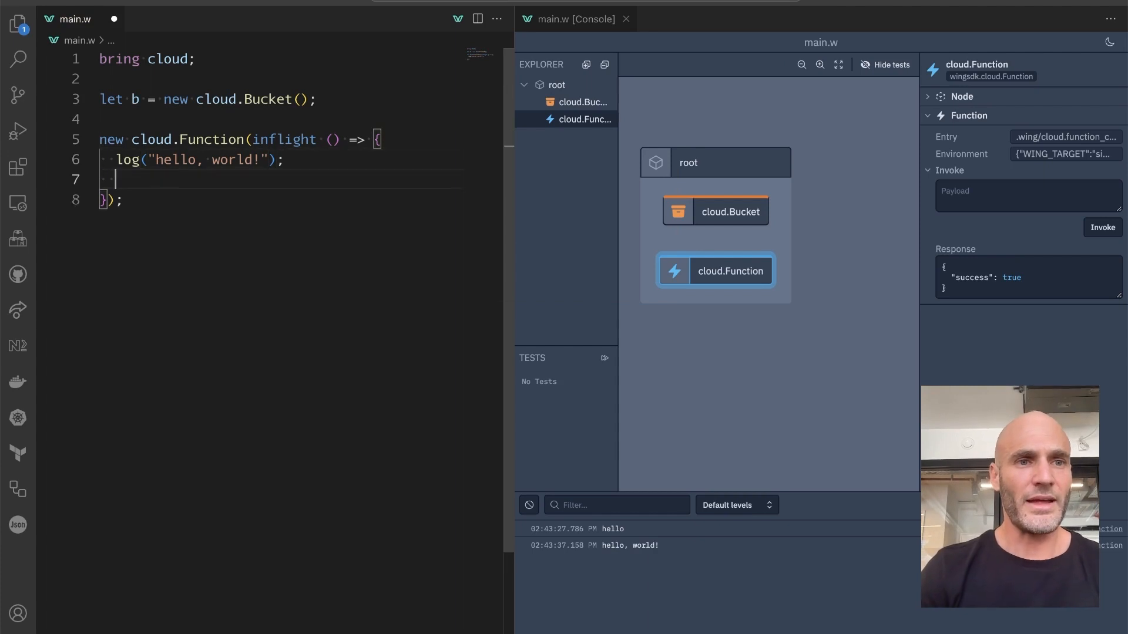
Try b.put("hello.txt", "hello, world!") inside and outside the function to compare Bucket method completions.
{"action": "type", "text": "b.put(\"hello.txt\", \"hello, world!\");"}
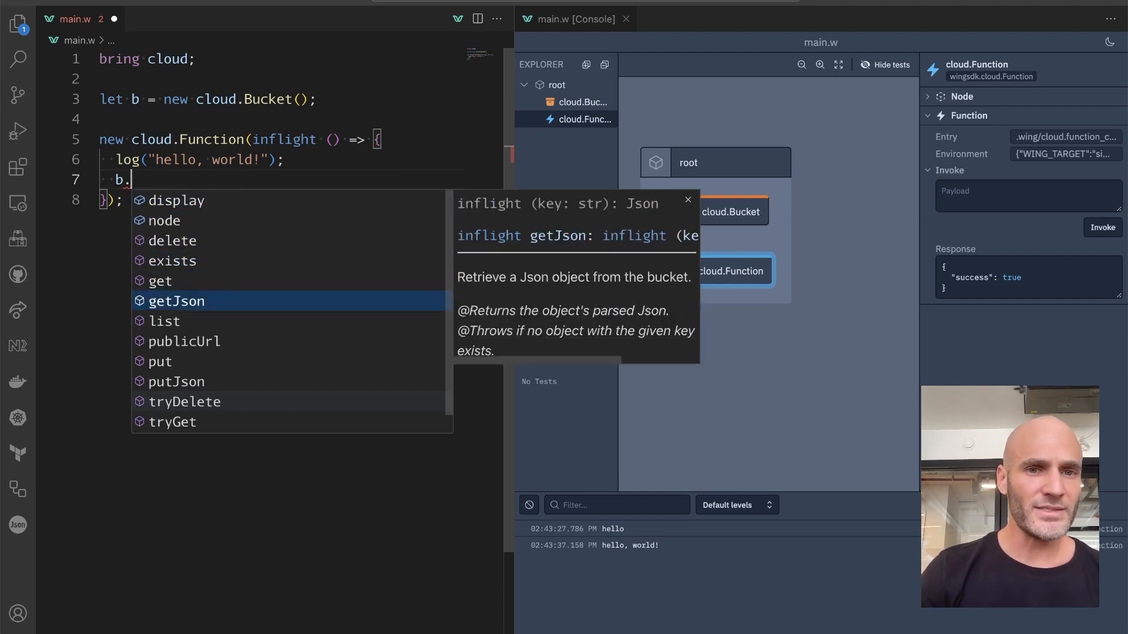
{"action": "key", "text": "Down"}
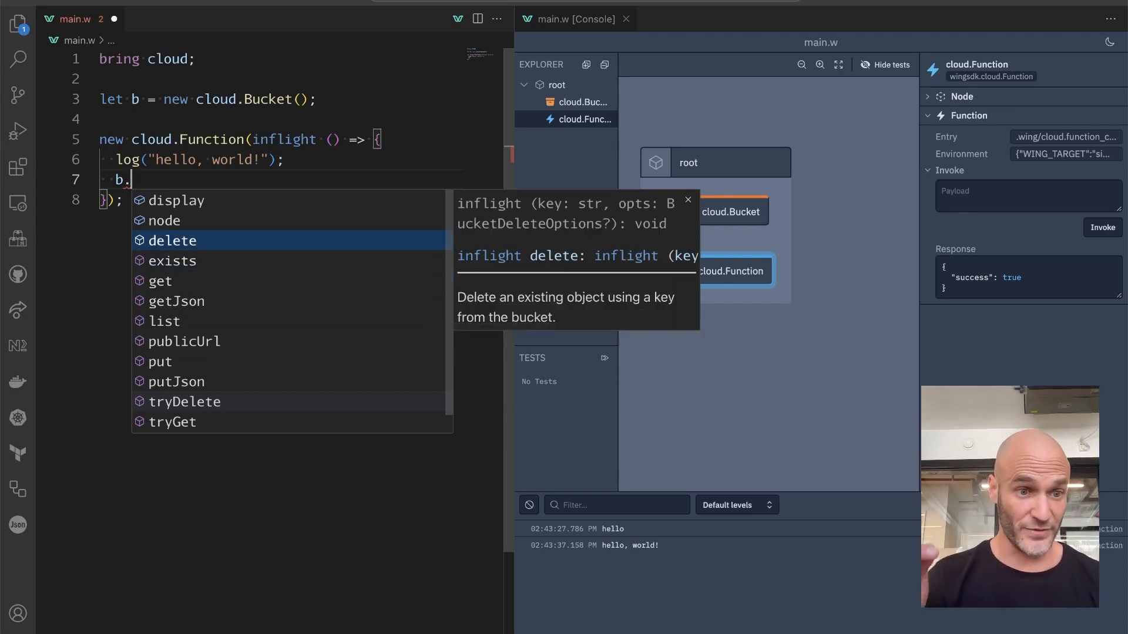
{"action": "type", "text": "put(\"hello.txt\", \"hello, world!\");"}
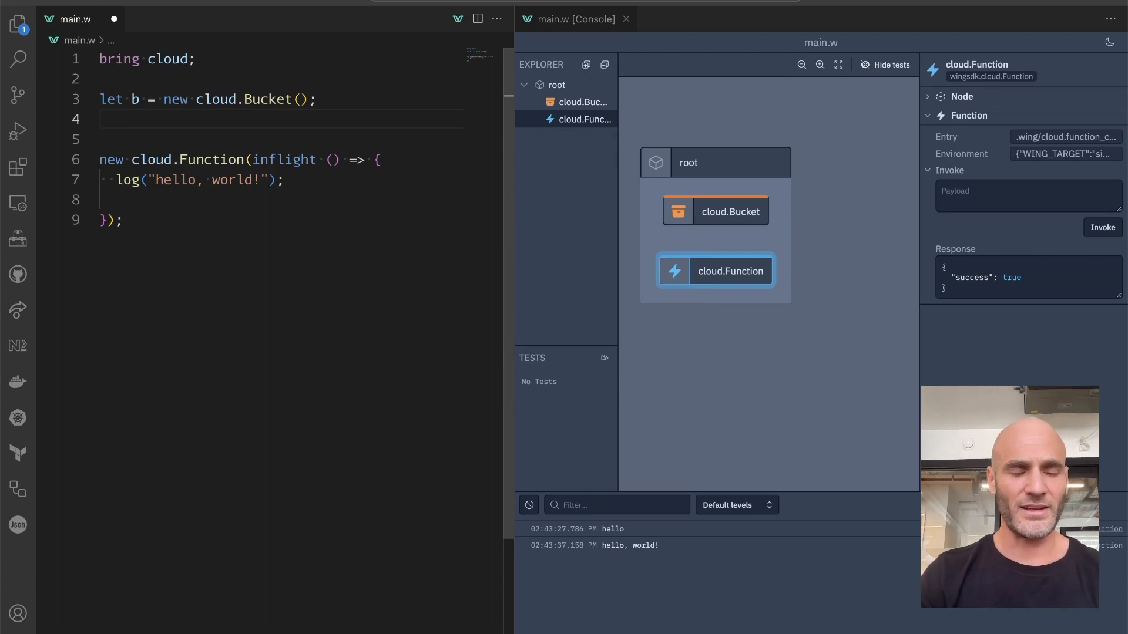
{"action": "type", "text": "b"}
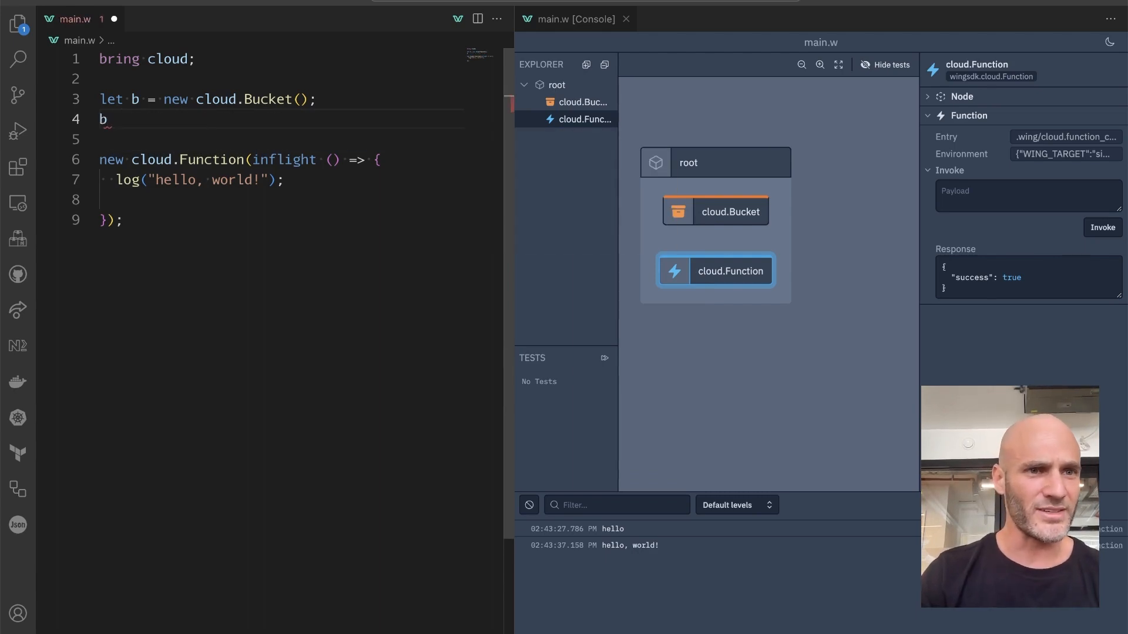
{"action": "type", "text": "."}
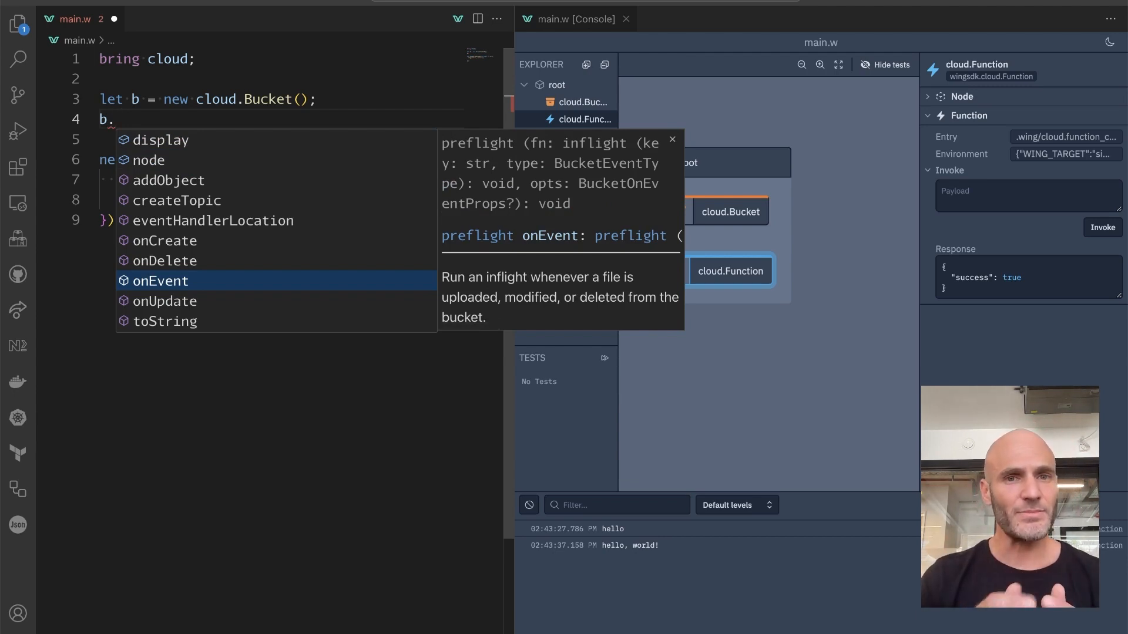
{"action": "mouse_move", "coordinate": [478, 242]}
{"action": "type", "text": "b."}
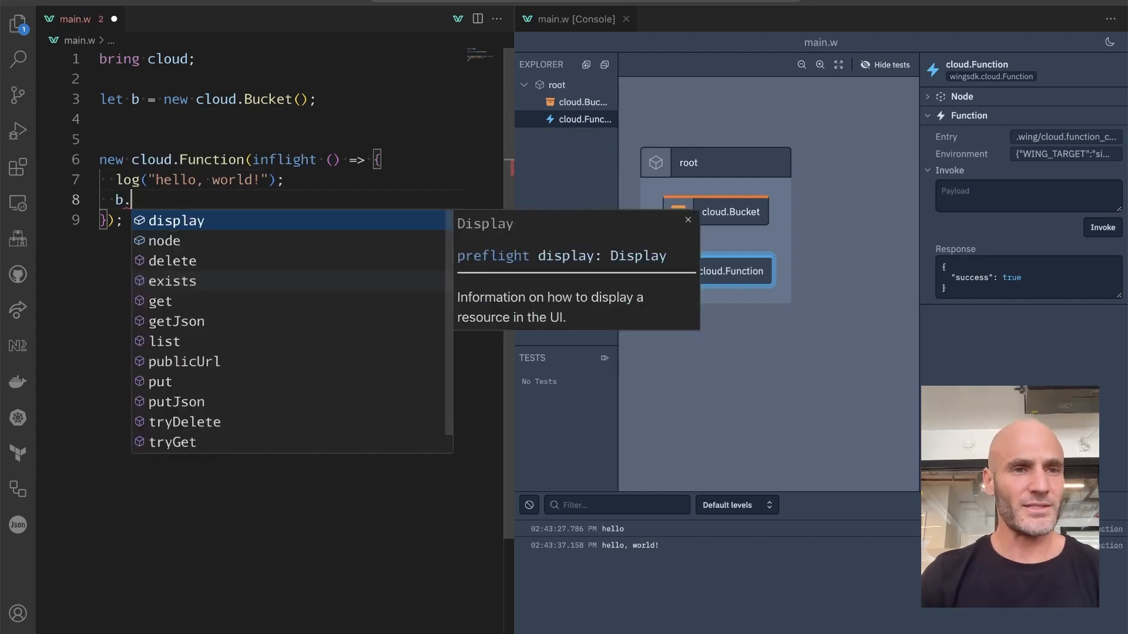
Complete the function body as b.put("hello.txt", "world!"); and save.
{"action": "type", "text": "put"}
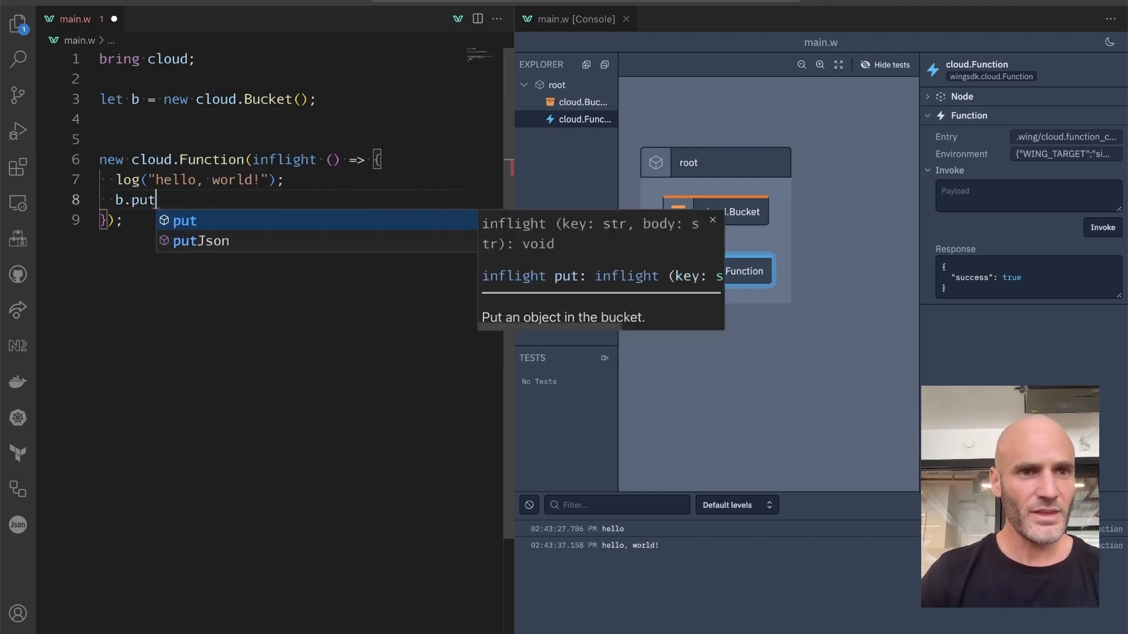
{"action": "type", "text": "(\"hello\", \"world!\")"}
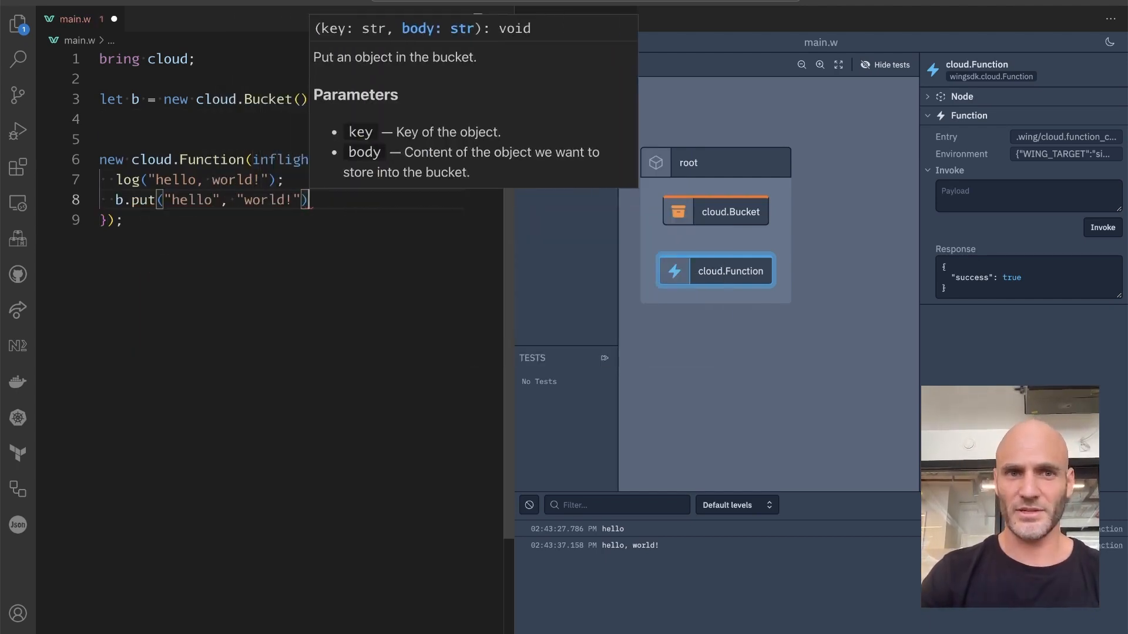
{"action": "type", "text": ".txt"}
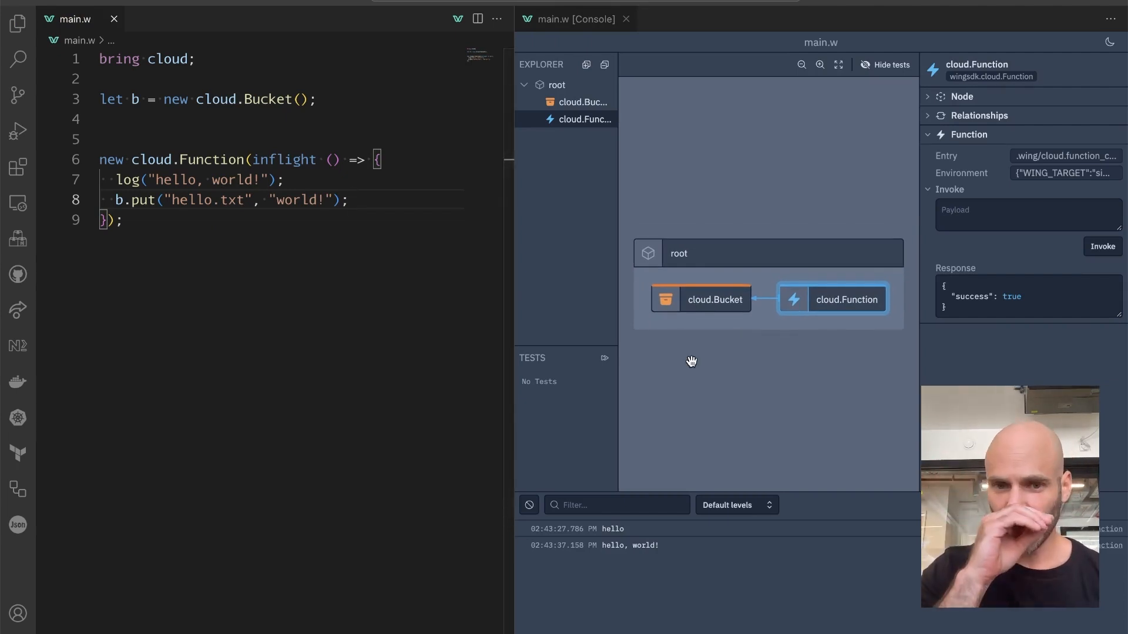
{"action": "mouse_move", "coordinate": [765, 372]}
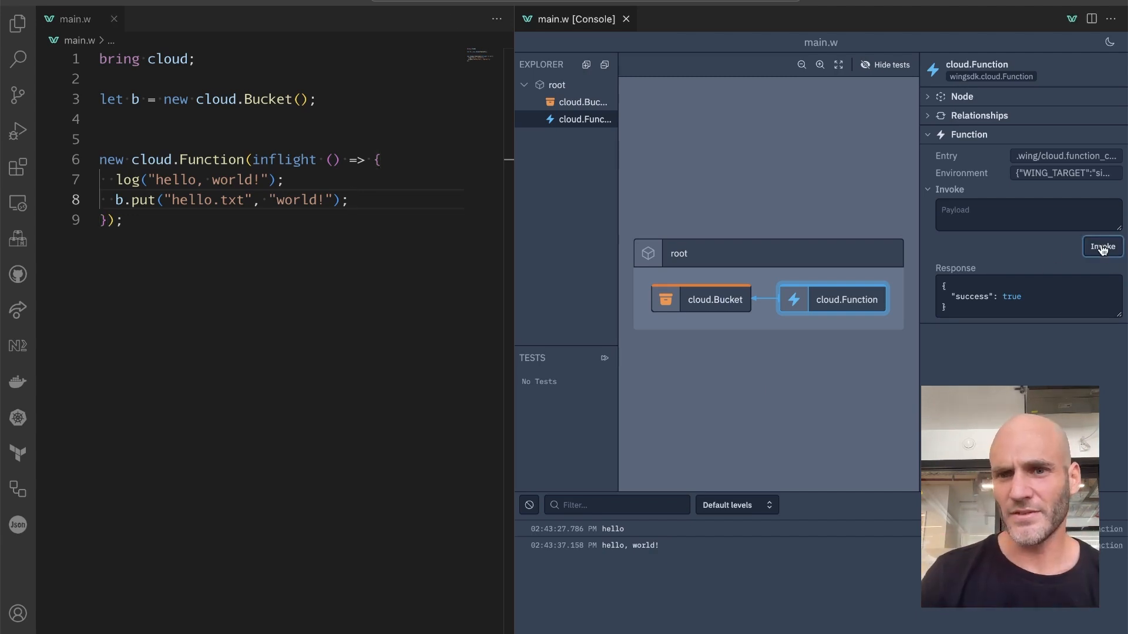
Invoke the function again and confirm hello.txt appears in the bucket's files and the root details.
{"action": "left_click", "coordinate": [1101, 246]}
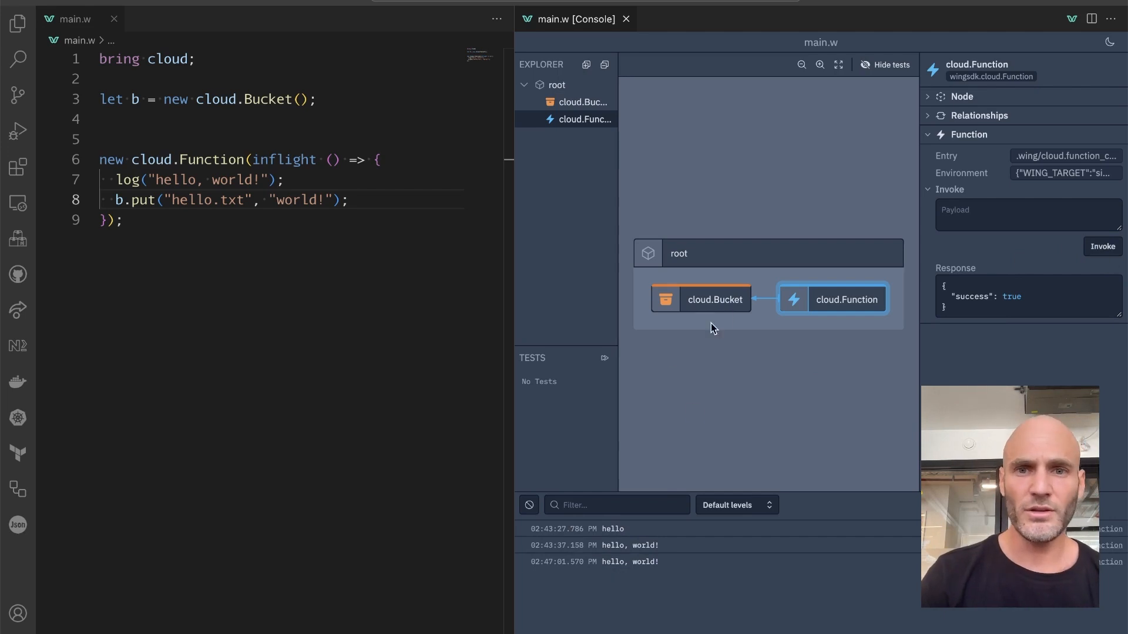
{"action": "left_click", "coordinate": [714, 300]}
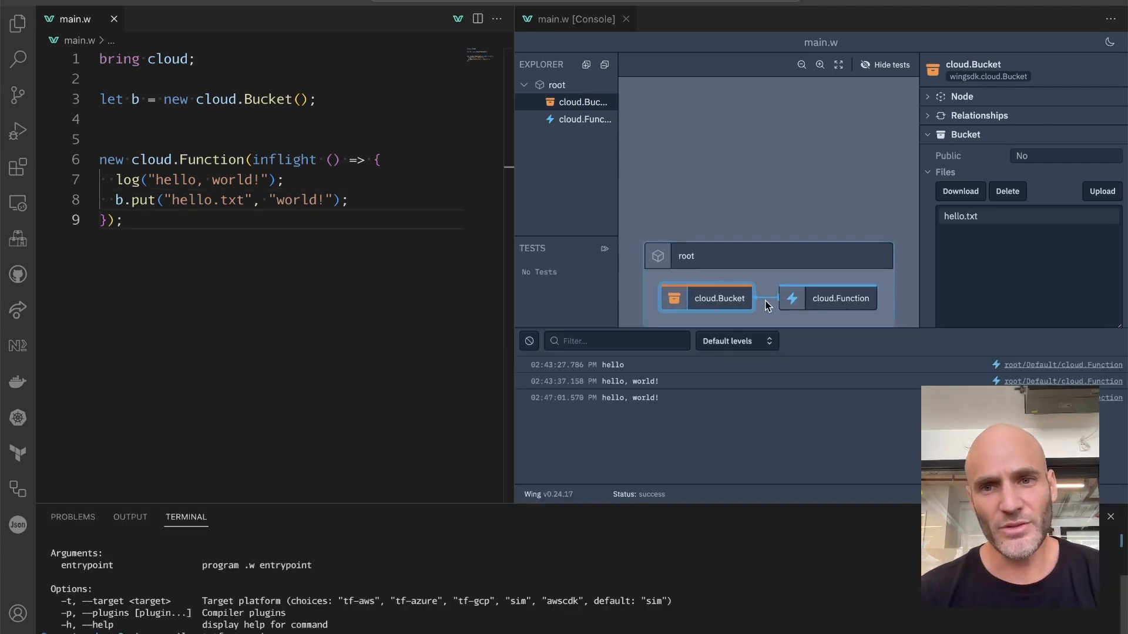
{"action": "left_click", "coordinate": [767, 255]}
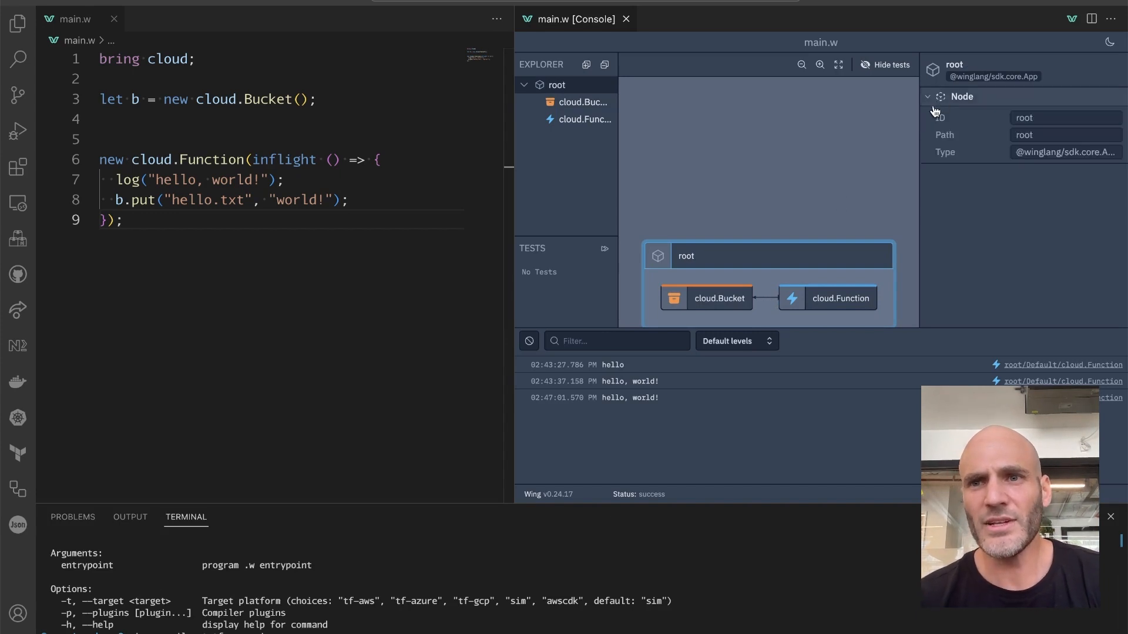
{"action": "left_click", "coordinate": [839, 298]}
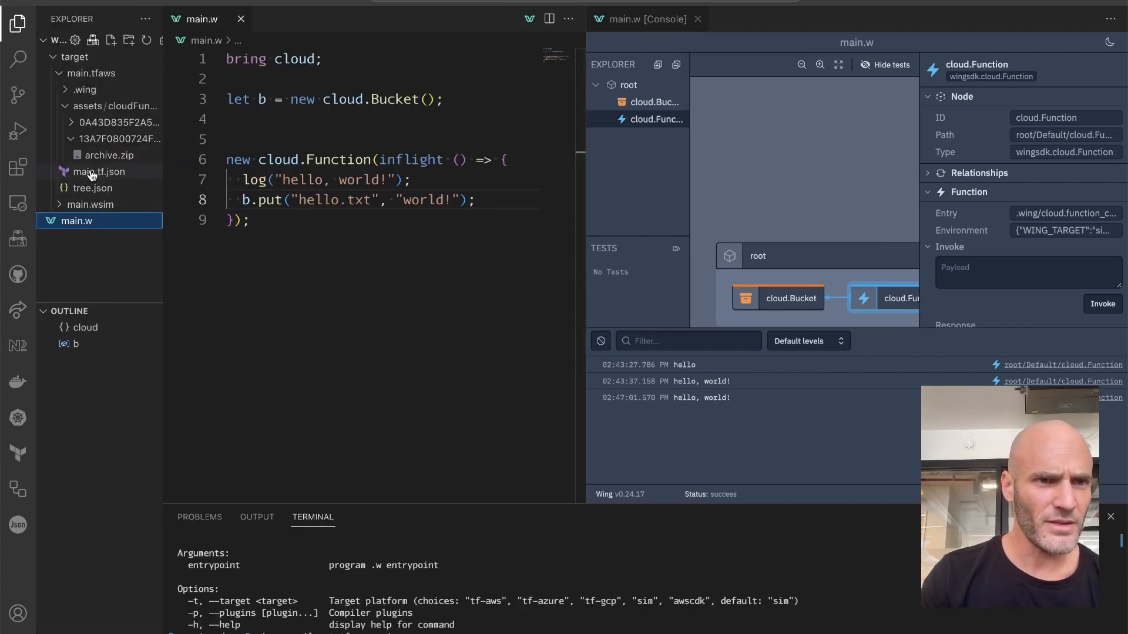
{"action": "left_click", "coordinate": [97, 171]}
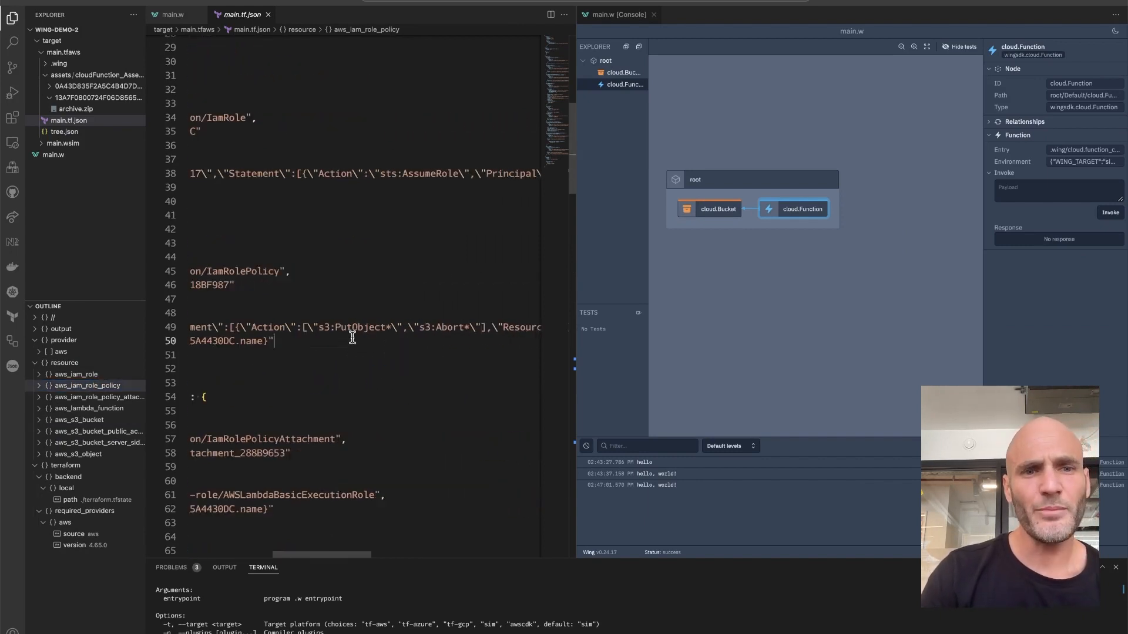
{"action": "double_click", "coordinate": [360, 327]}
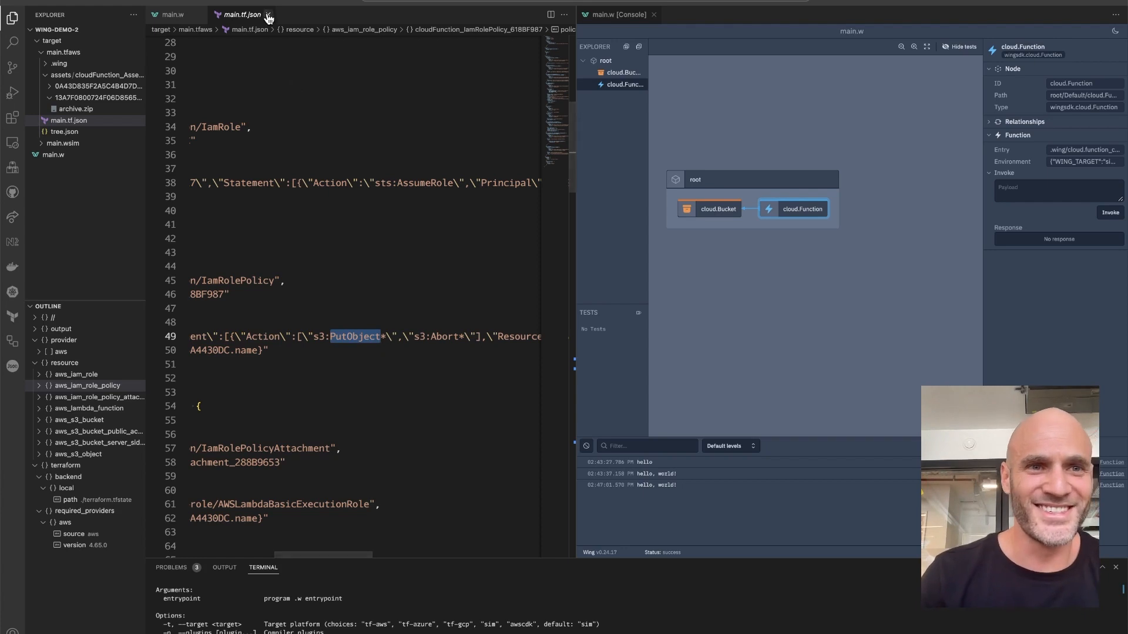
{"action": "left_click", "coordinate": [172, 14]}
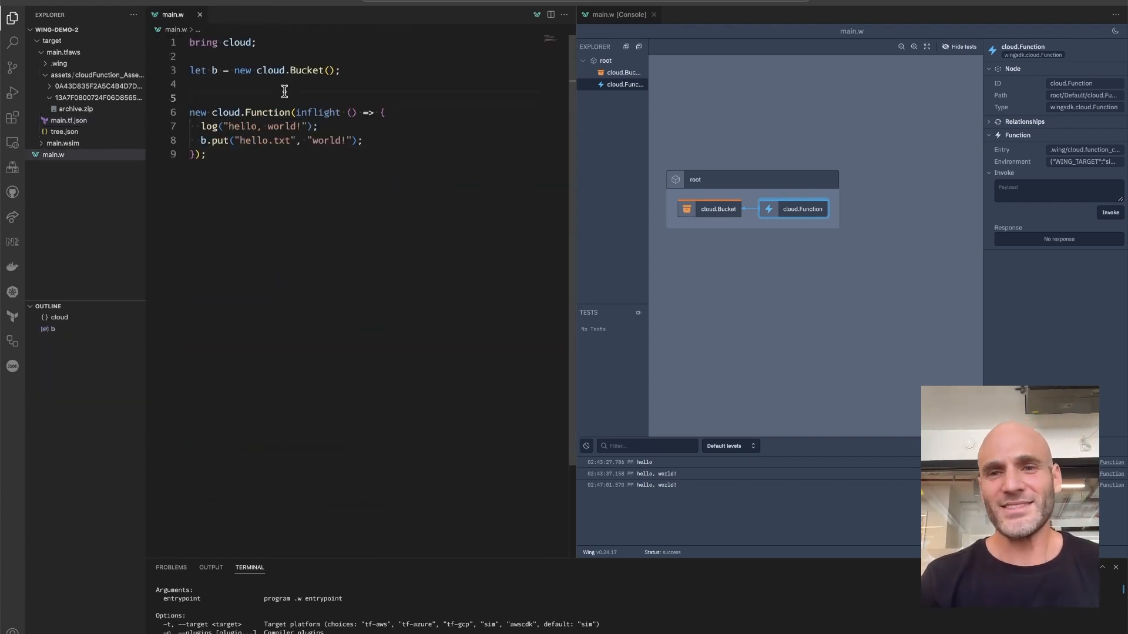
Define class Store with field b: cloud.Bucket and init() creating this.b = new cloud.Bucket().
{"action": "key", "text": "Enter"}
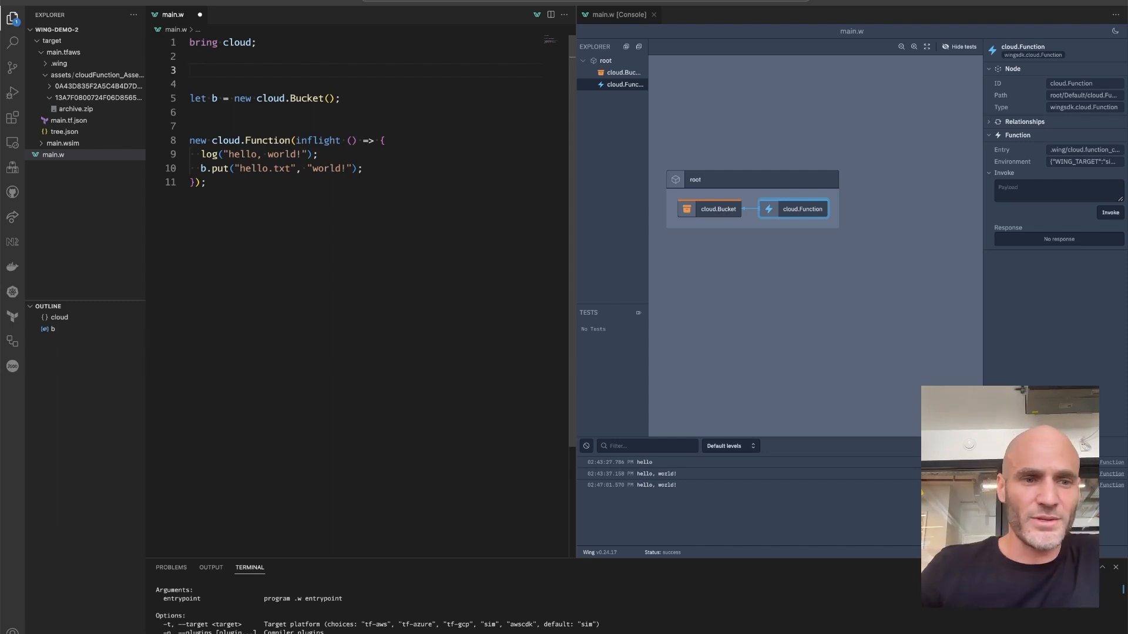
{"action": "left_click", "coordinate": [190, 69]}
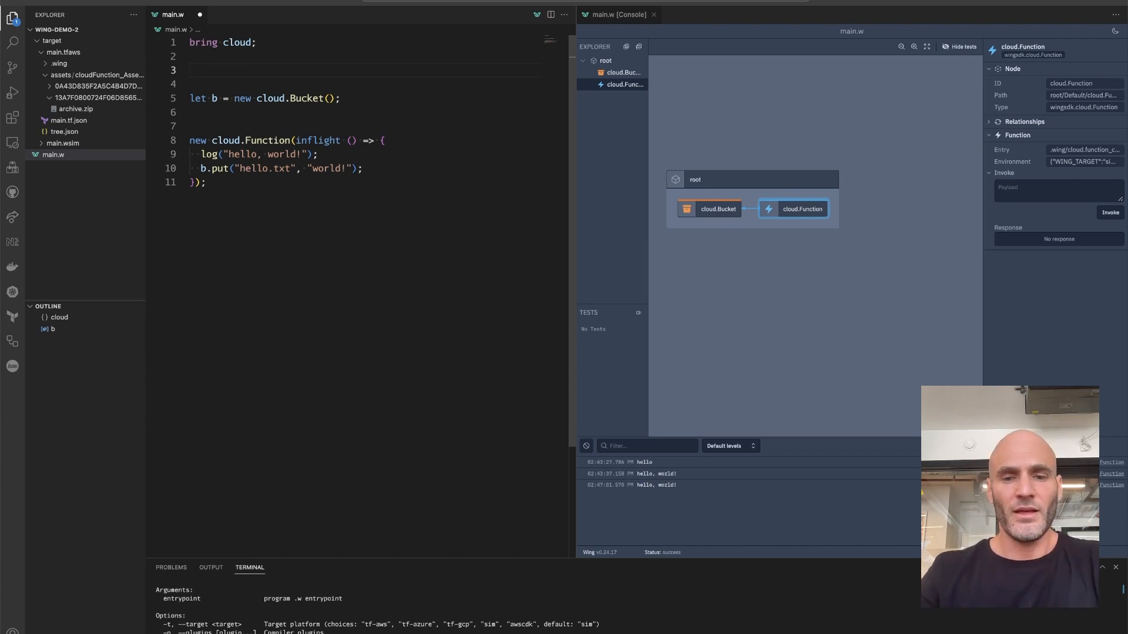
{"action": "type", "text": "class Store {"}
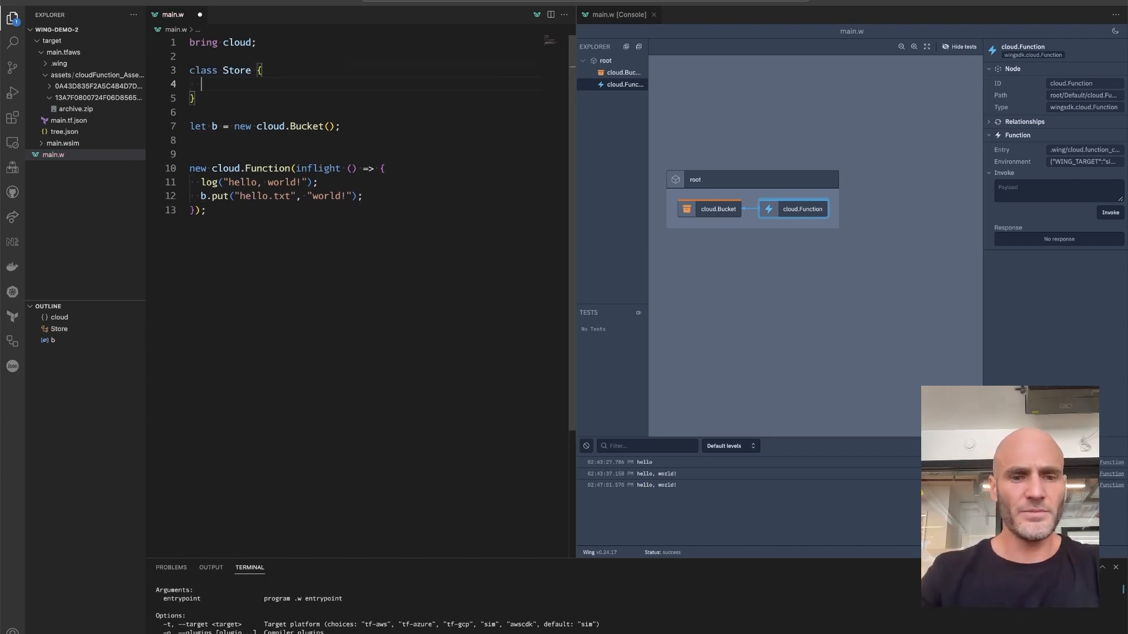
{"action": "type", "text": "init() {"}
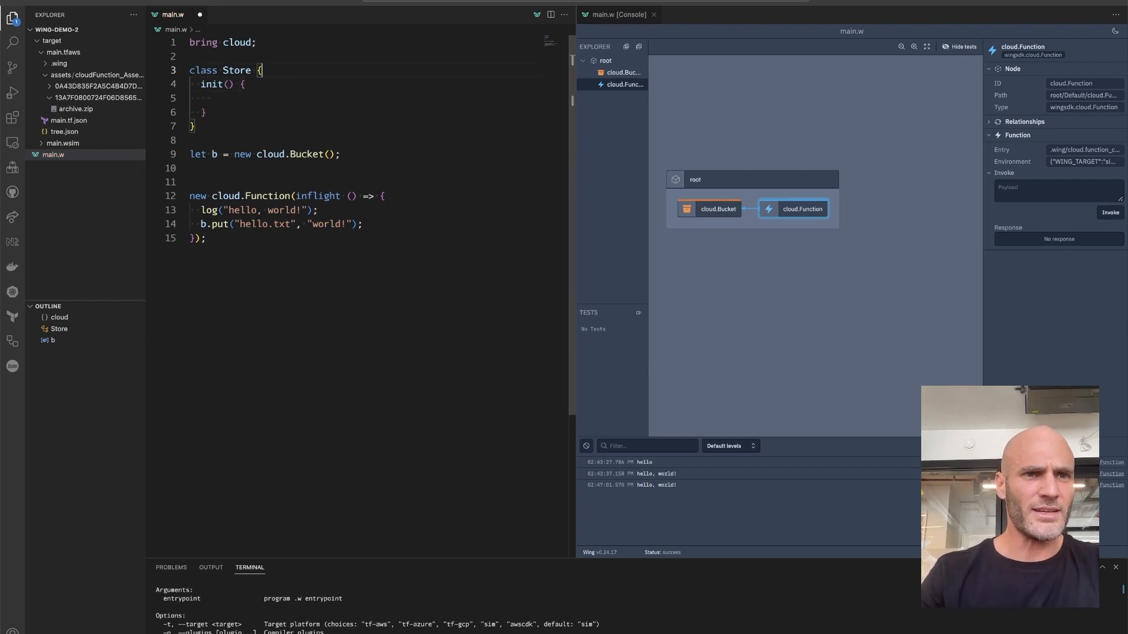
{"action": "type", "text": "b: cloud.Bucket;"}
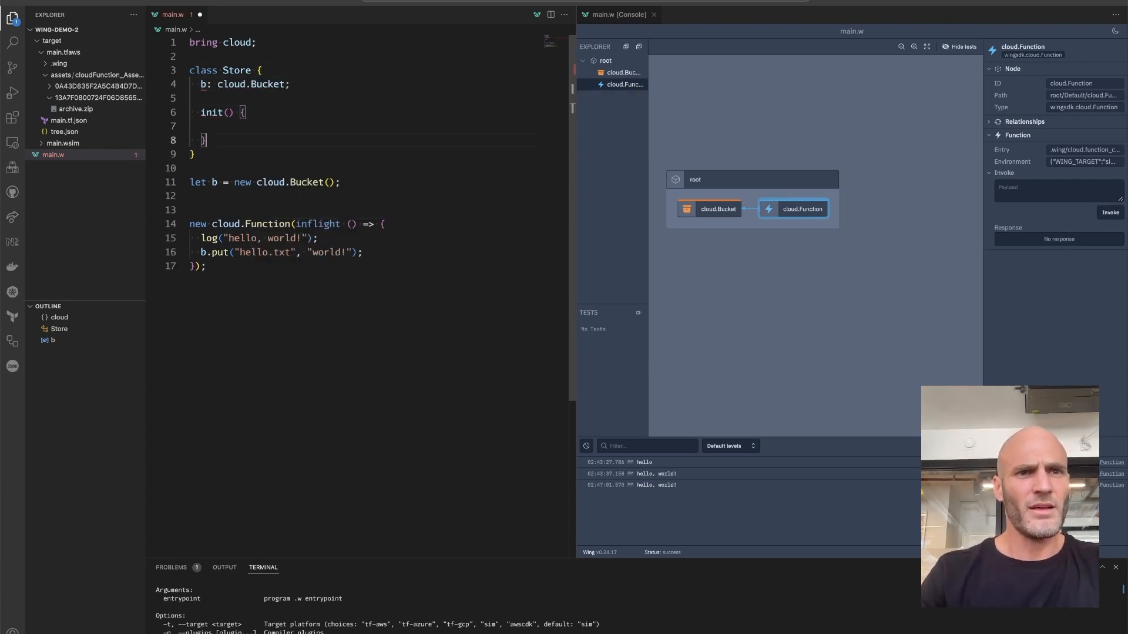
{"action": "type", "text": "this.b = new cloud"}
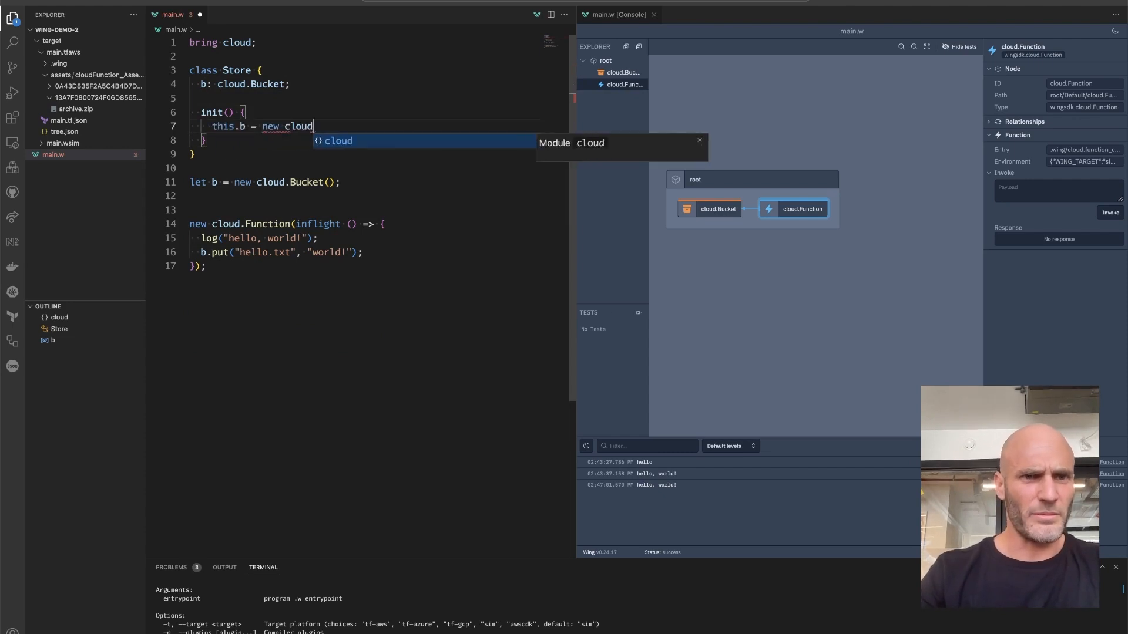
{"action": "type", "text": ".Bucket();"}
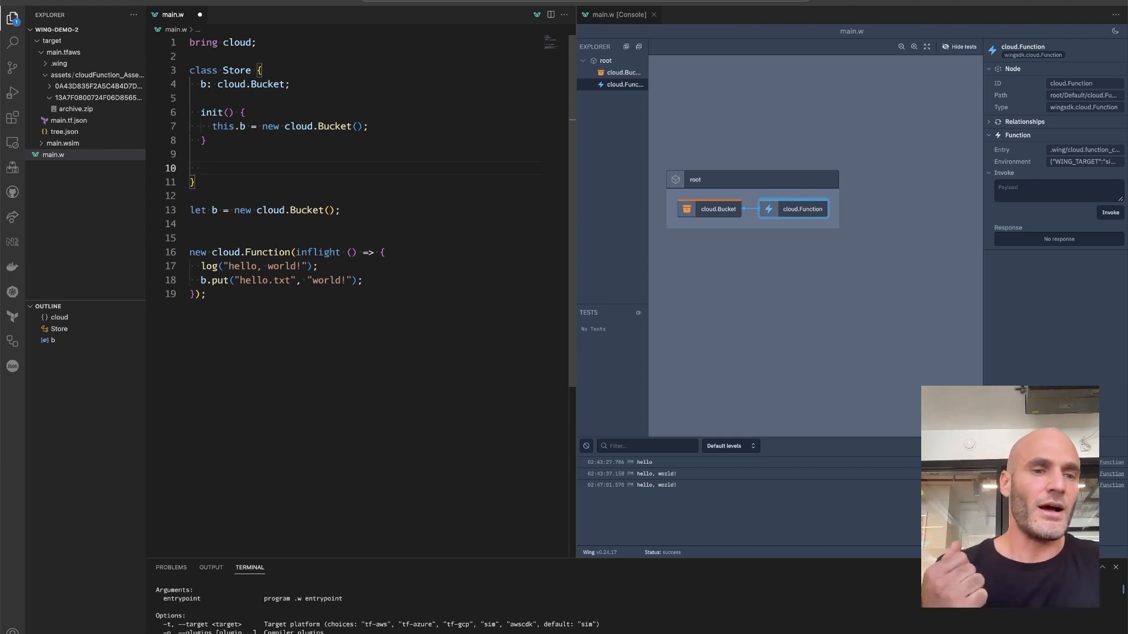
Add inflight store(data: str) putting data into the bucket as data.txt.
{"action": "left_click", "coordinate": [201, 168]}
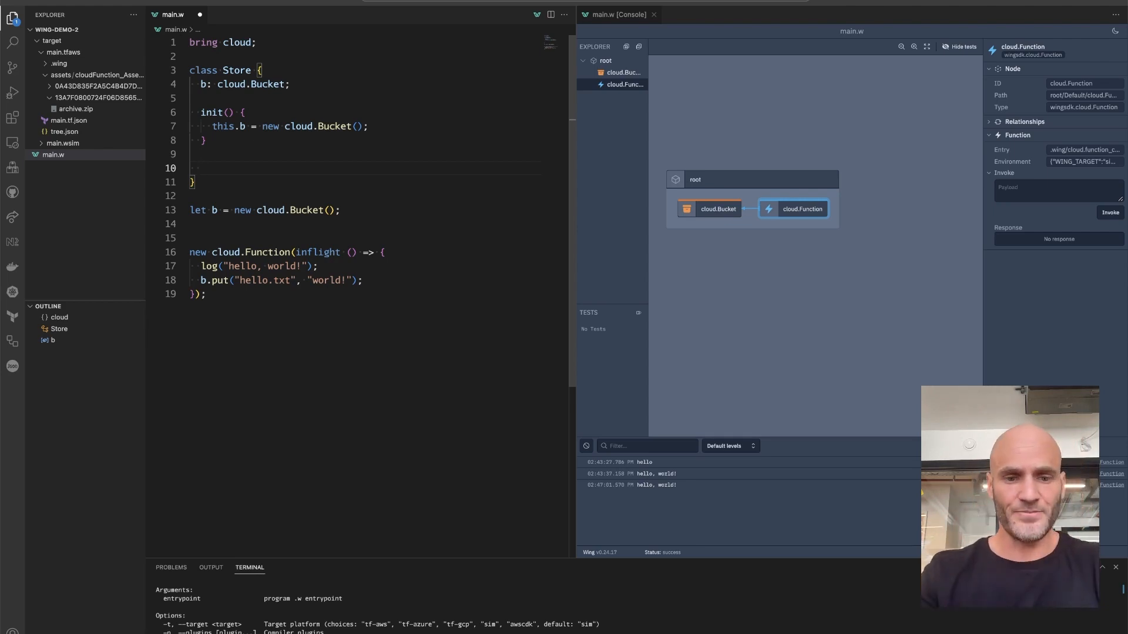
{"action": "type", "text": "inflight store()"}
{"action": "type", "text": "this.b.put(\"data.txt\", data);"}
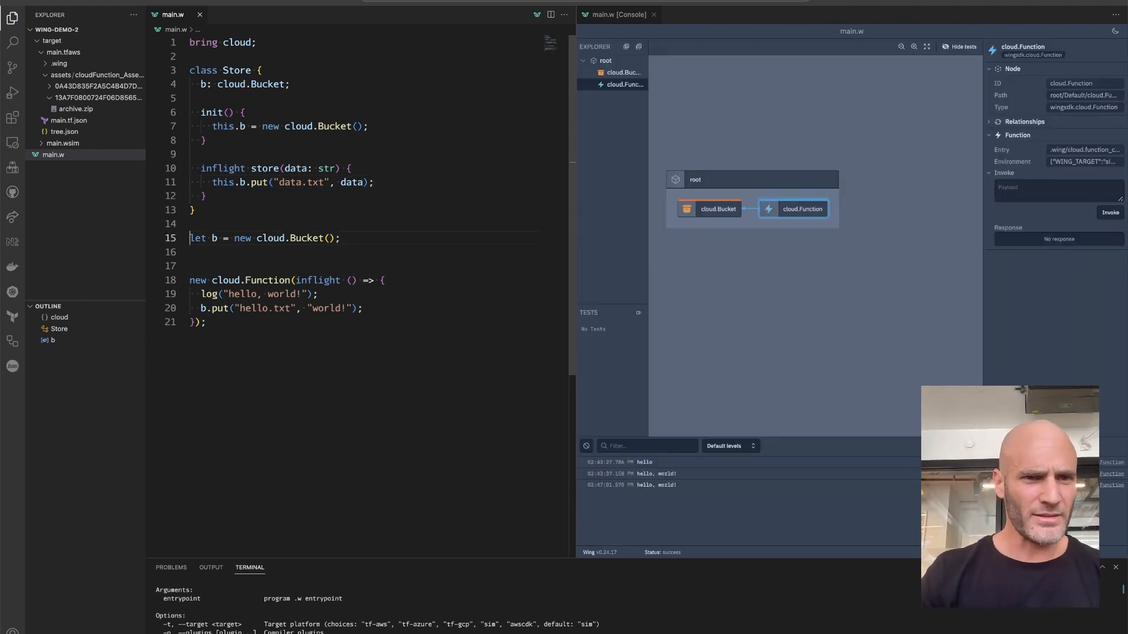
Declare let myStore = new Store() as "my store".
{"action": "type", "text": "new St"}
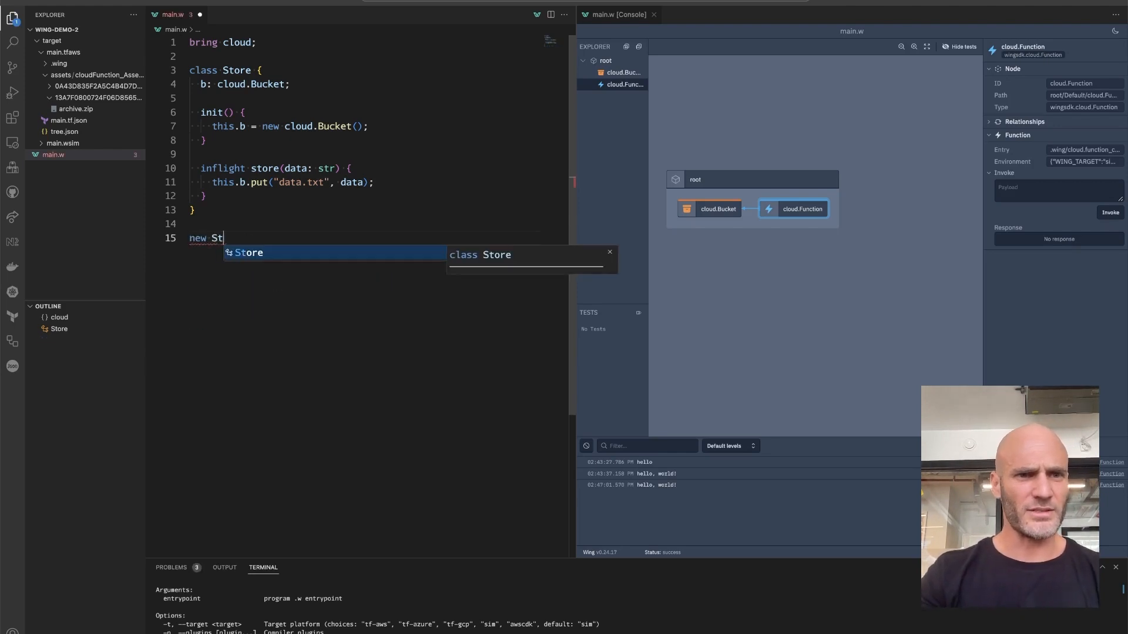
{"action": "type", "text": "ore() as \"my store\""}
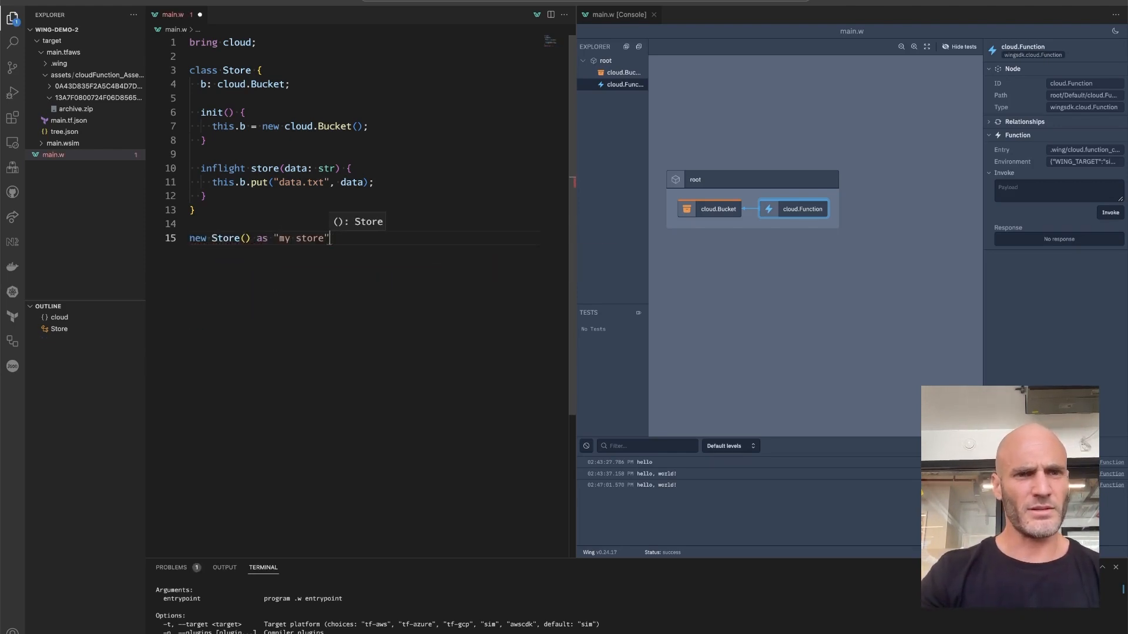
{"action": "type", "text": "let myStore ="}
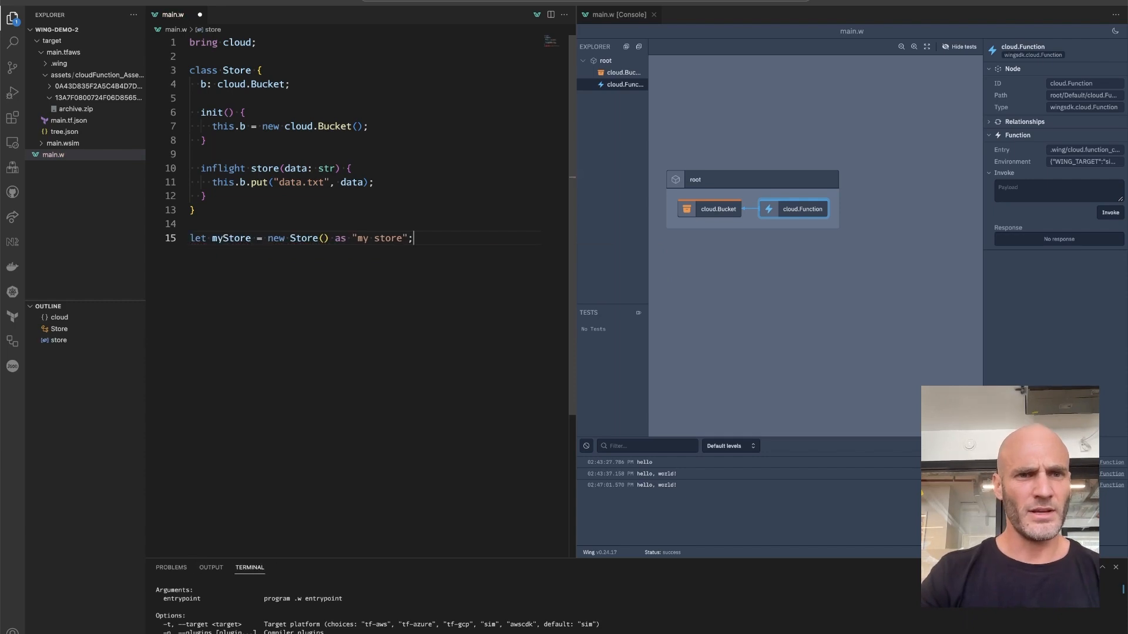
Create a cloud.Function whose inflight handler calls myStore.store("hello world").
{"action": "type", "text": "new cloud."}
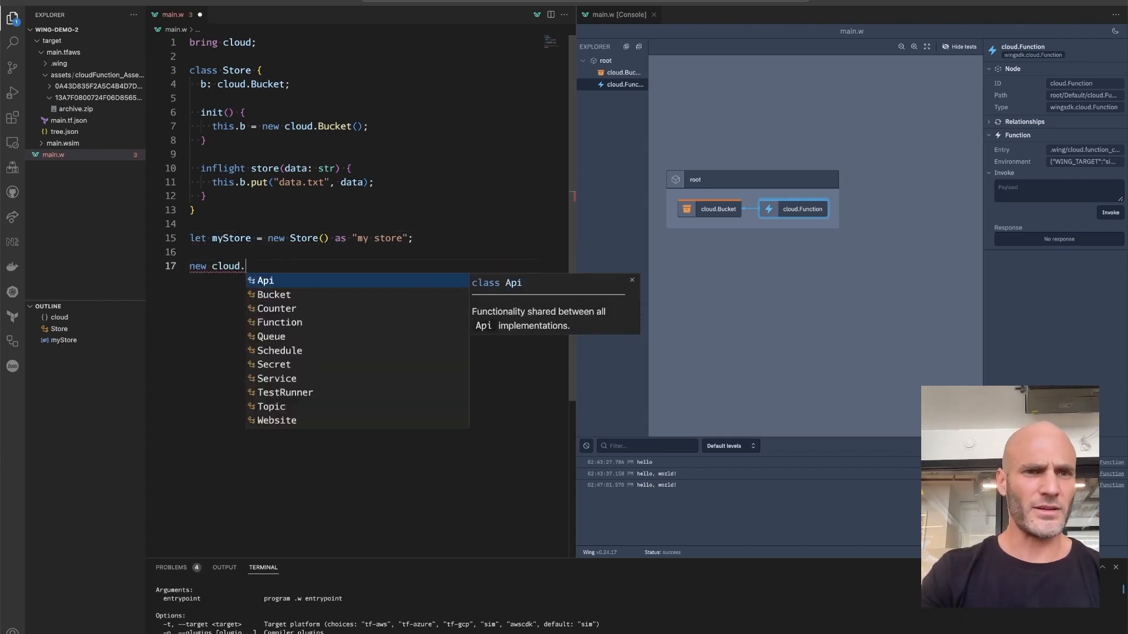
{"action": "type", "text": "Function()"}
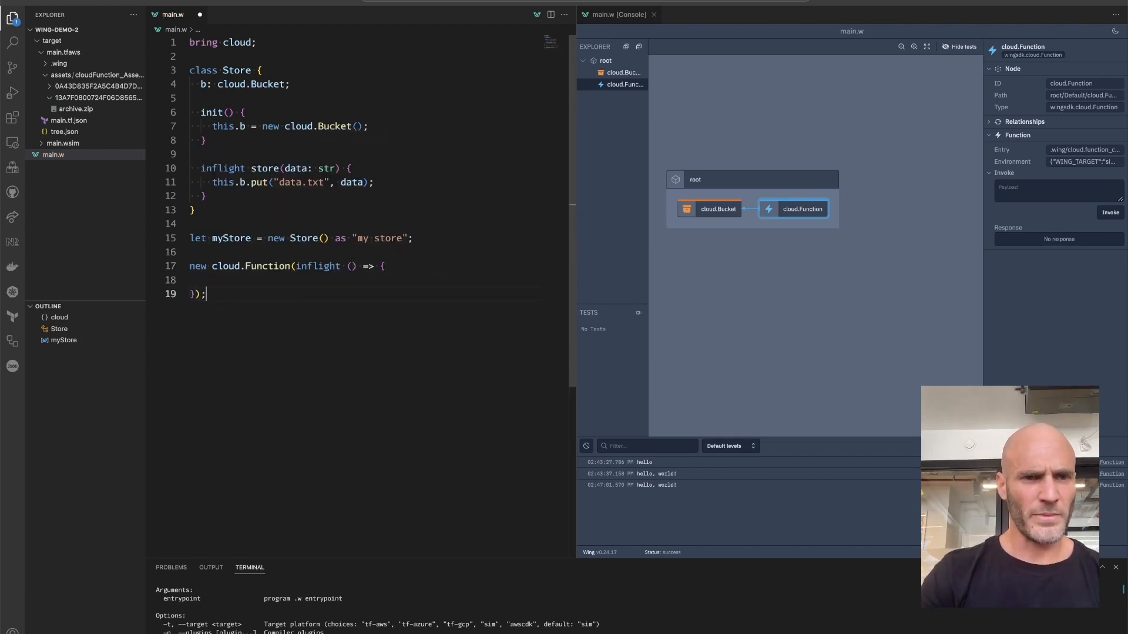
{"action": "type", "text": "myStore"}
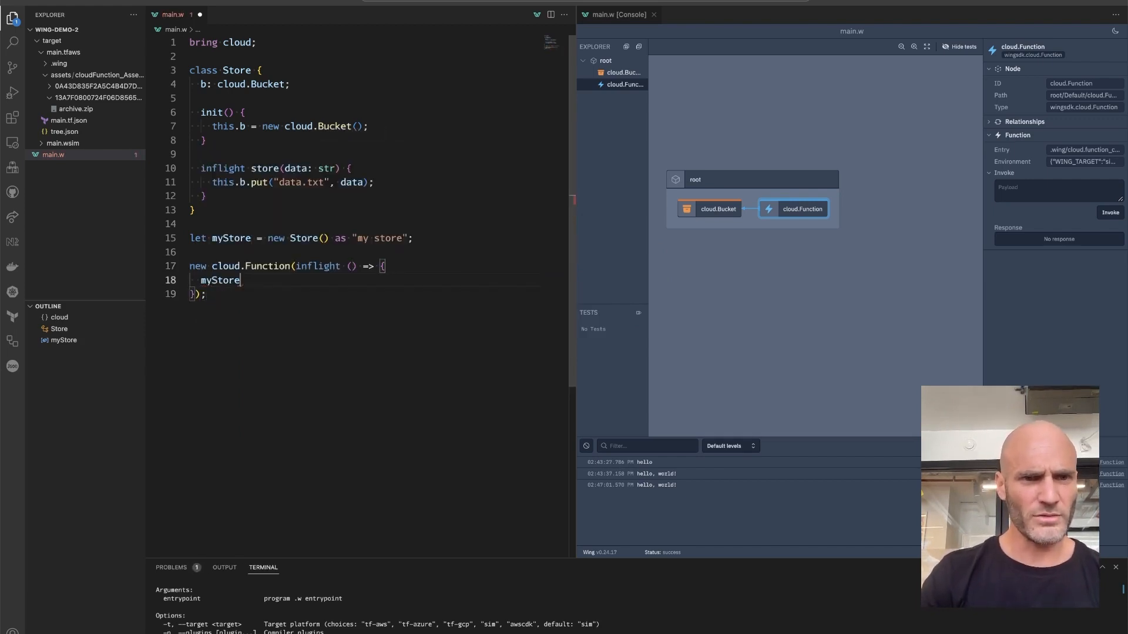
{"action": "type", "text": ".store(\"hello world\");"}
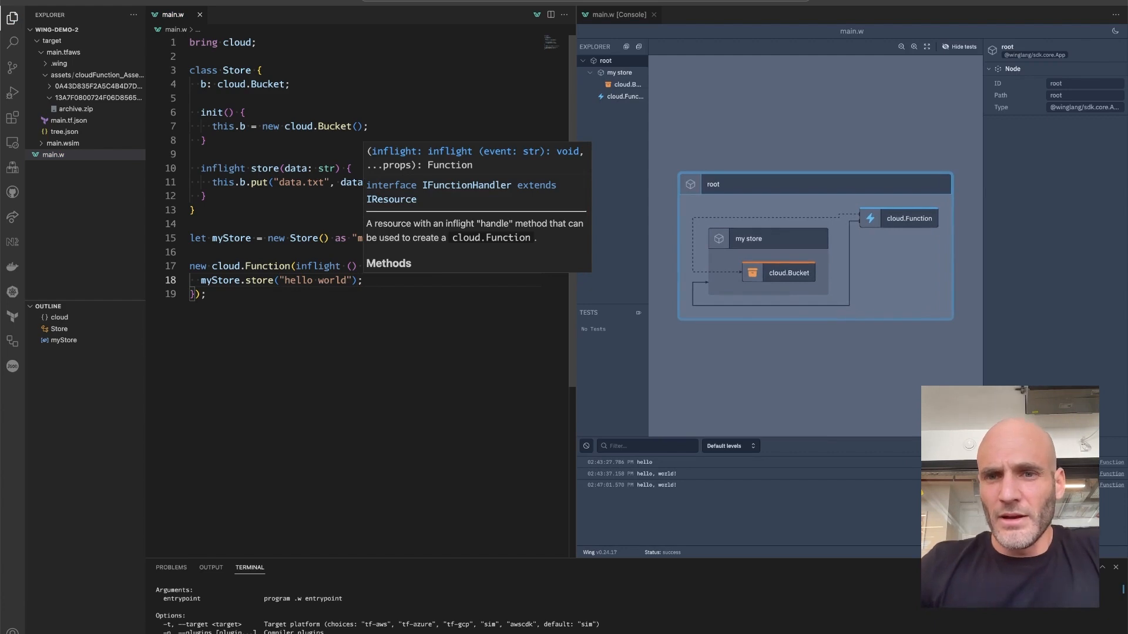
{"action": "left_click", "coordinate": [748, 238]}
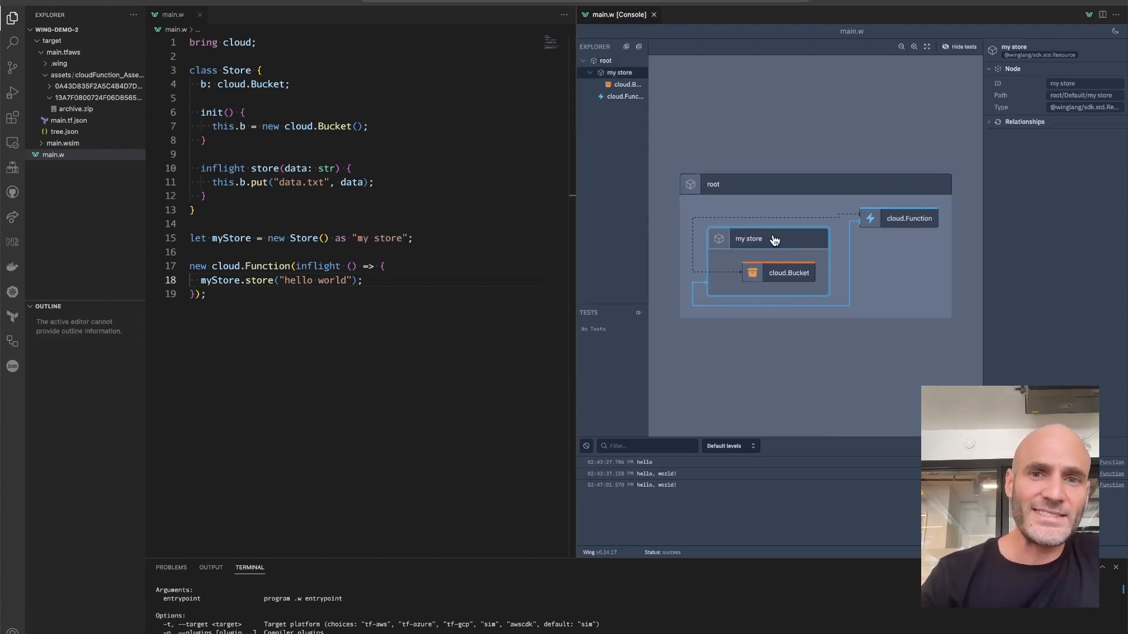
{"action": "mouse_move", "coordinate": [822, 259]}
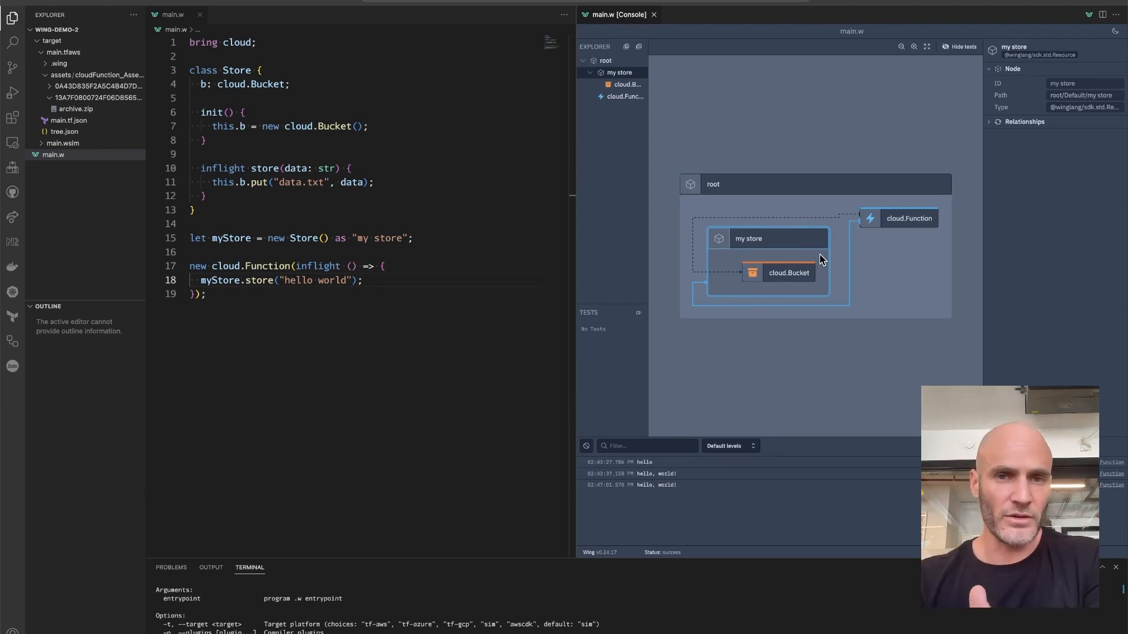
{"action": "mouse_move", "coordinate": [789, 245]}
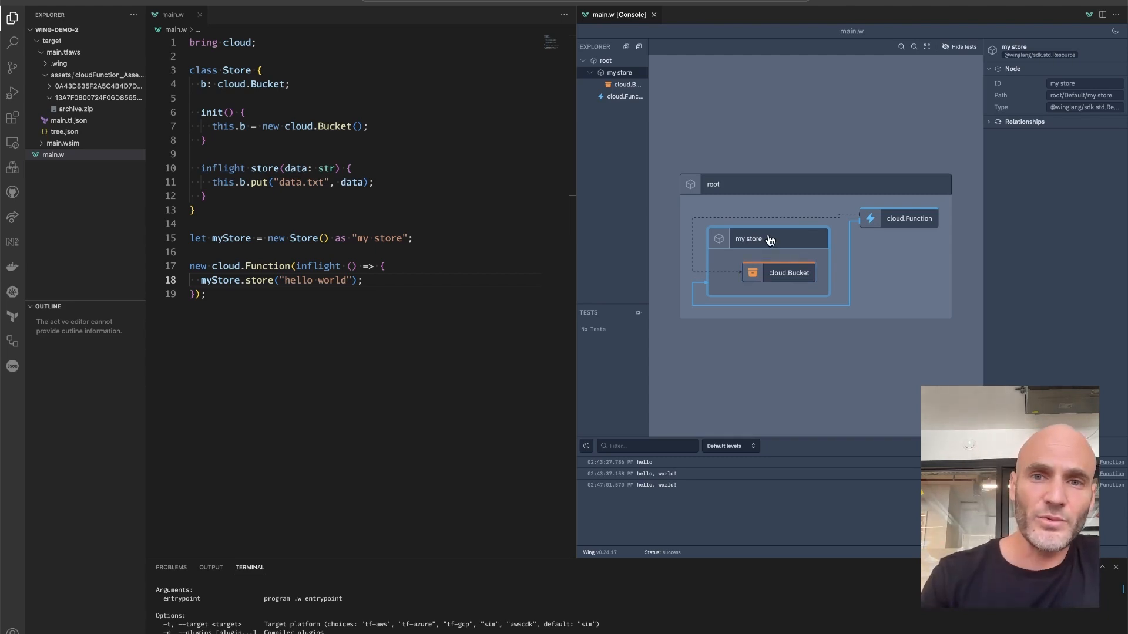
{"action": "mouse_move", "coordinate": [755, 247]}
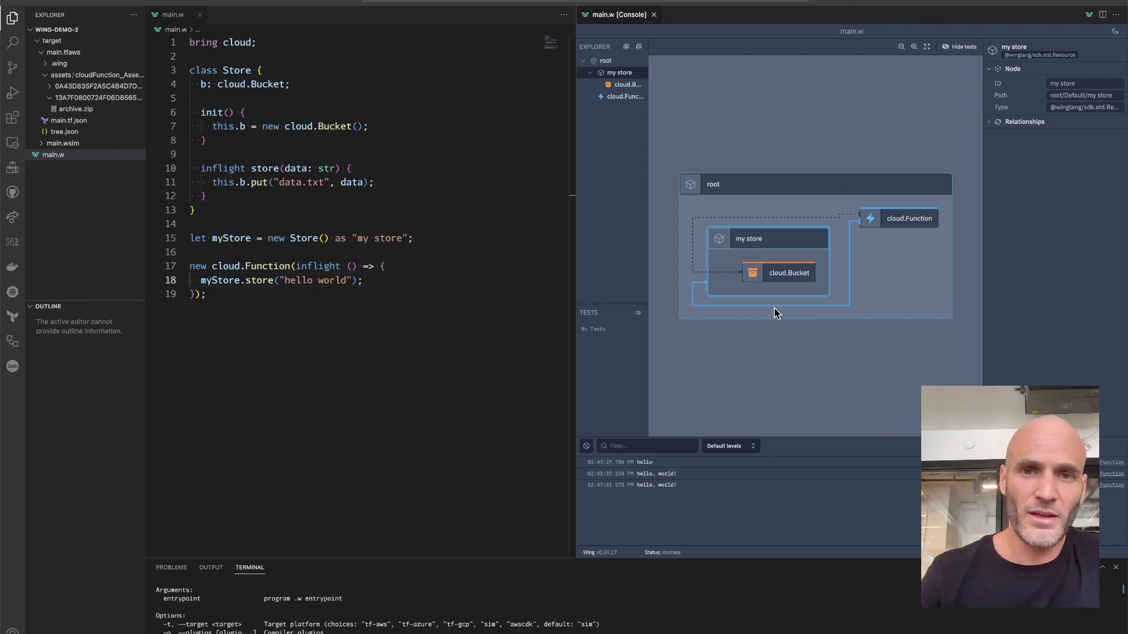
Invoke the cloud.Function in Wing Console and view data.txt in my store's bucket.
{"action": "left_click", "coordinate": [908, 219]}
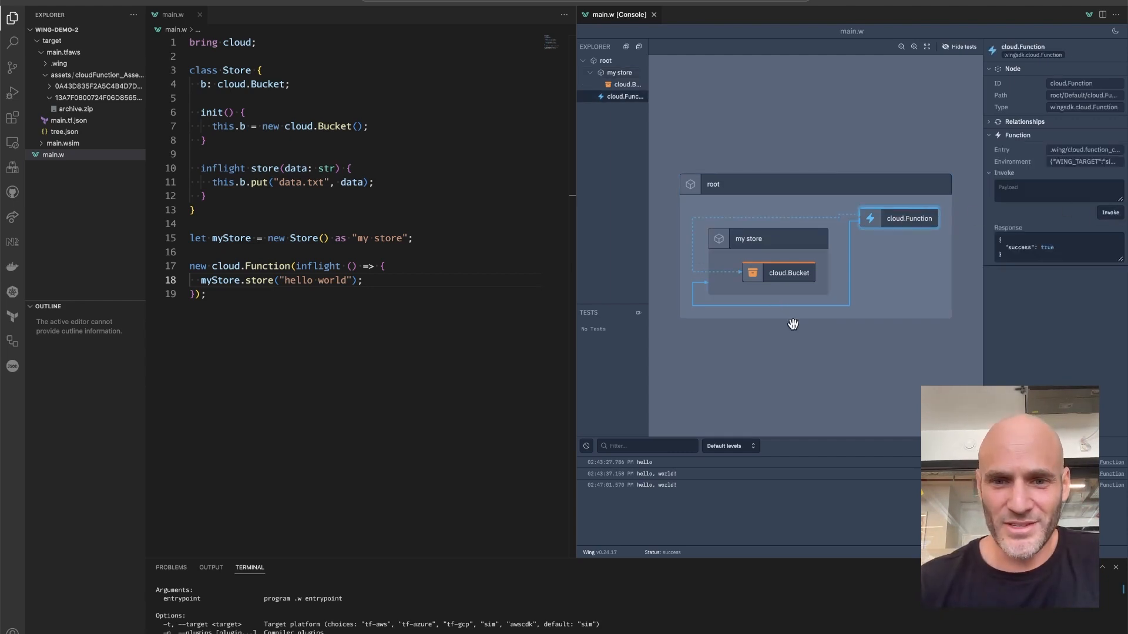
{"action": "left_click", "coordinate": [788, 272]}
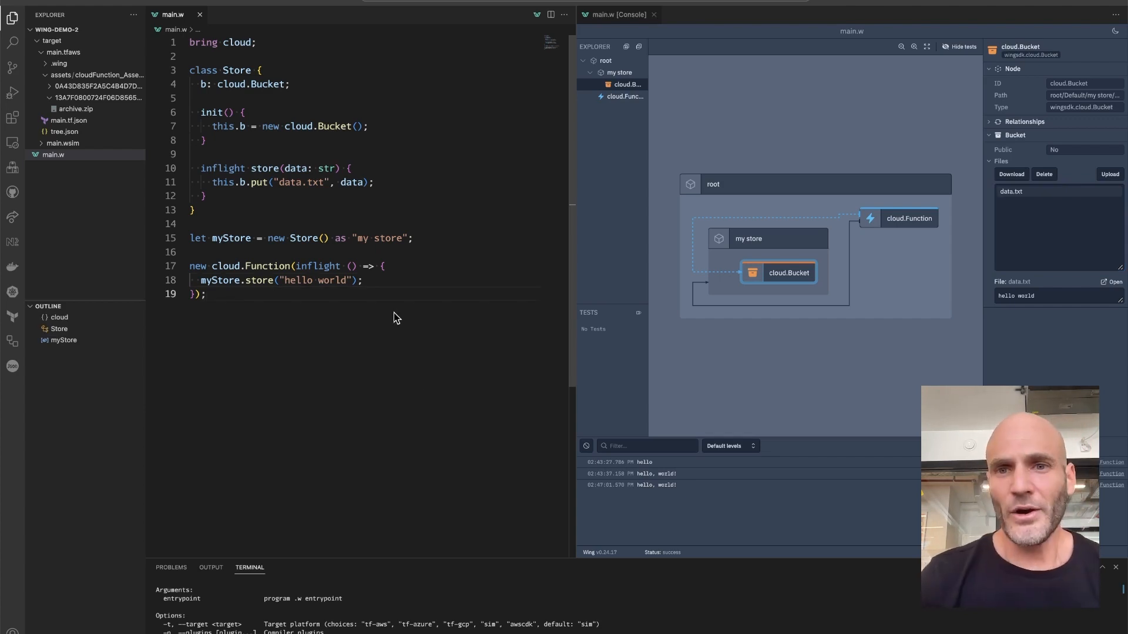
Add yourStore as "your store" storing "hello wing", then inspect the stores in the console.
{"action": "type", "text": "let myStore = new Store() as \"your store\";"}
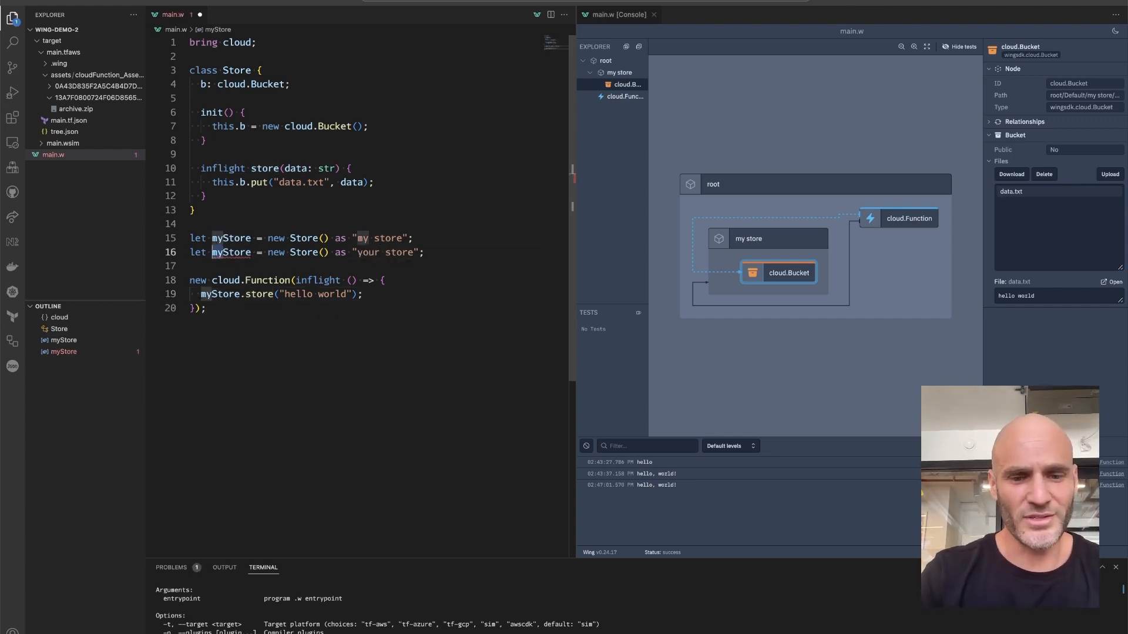
{"action": "type", "text": "your"}
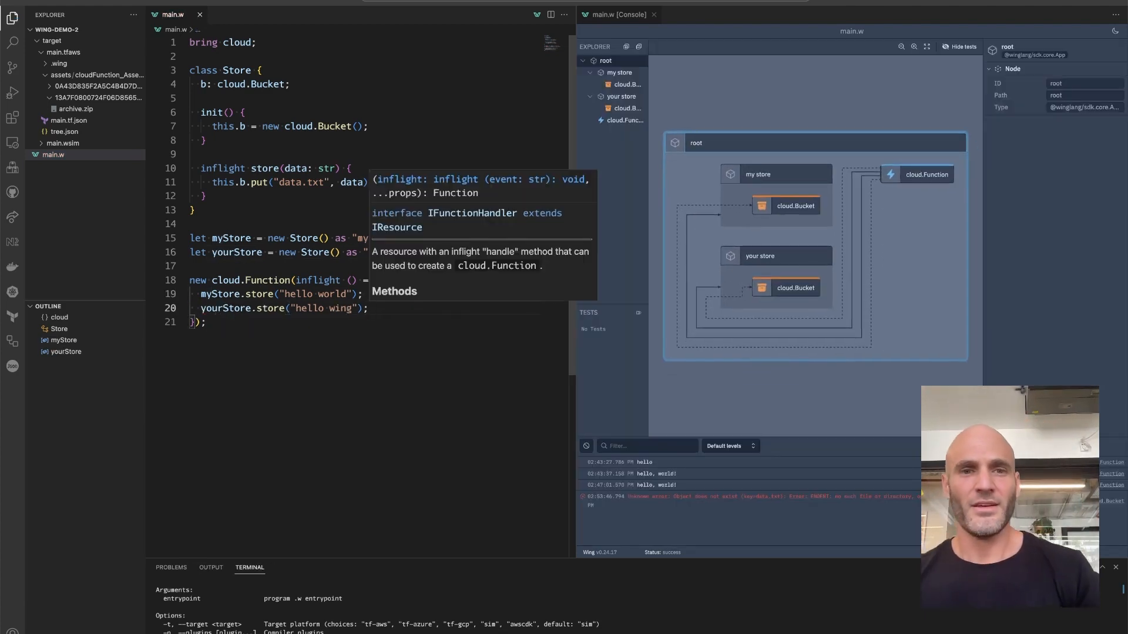
{"action": "left_click", "coordinate": [619, 72]}
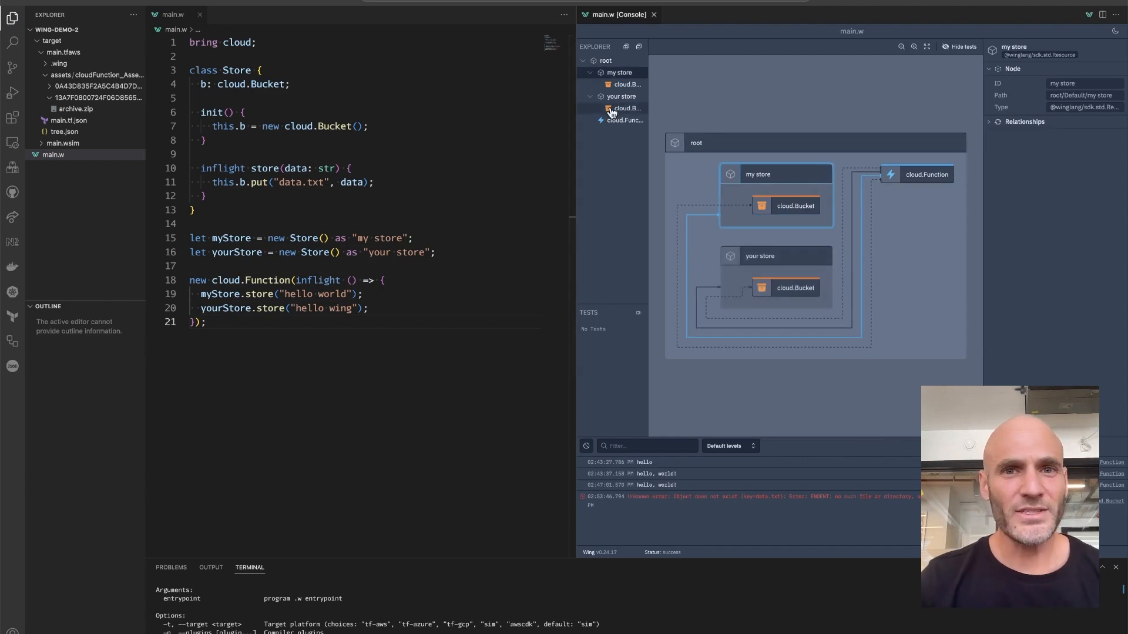
{"action": "left_click", "coordinate": [774, 174]}
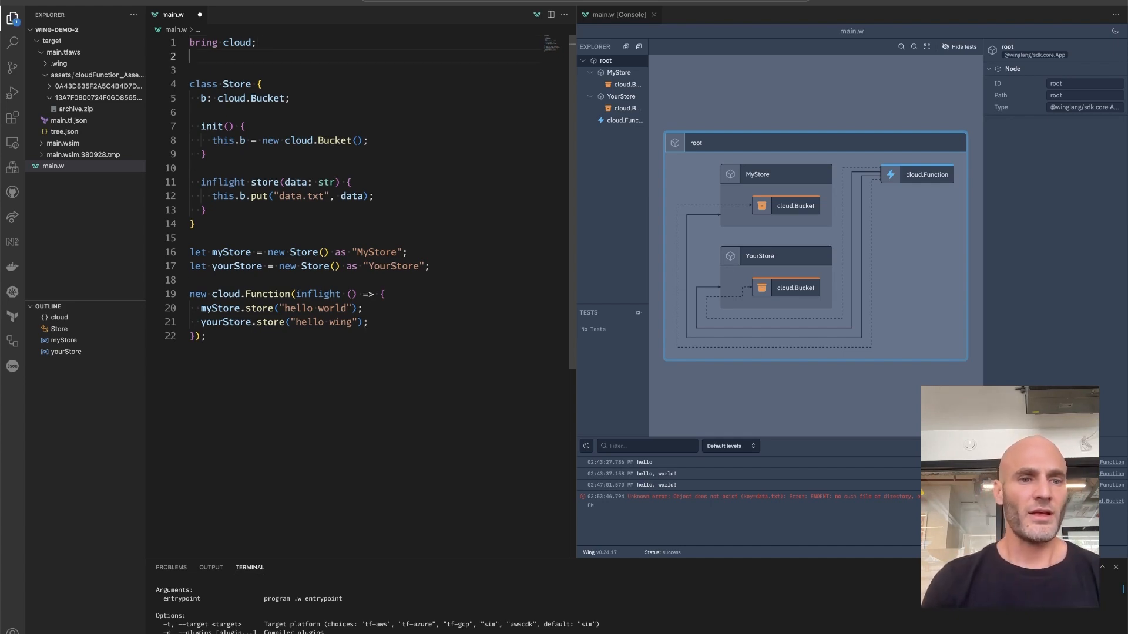
Bring ex and give Store an r: ex.Redis field created with new ex.Redis() in init.
{"action": "type", "text": "new cloud.Bucket(\"my-bucket\");"}
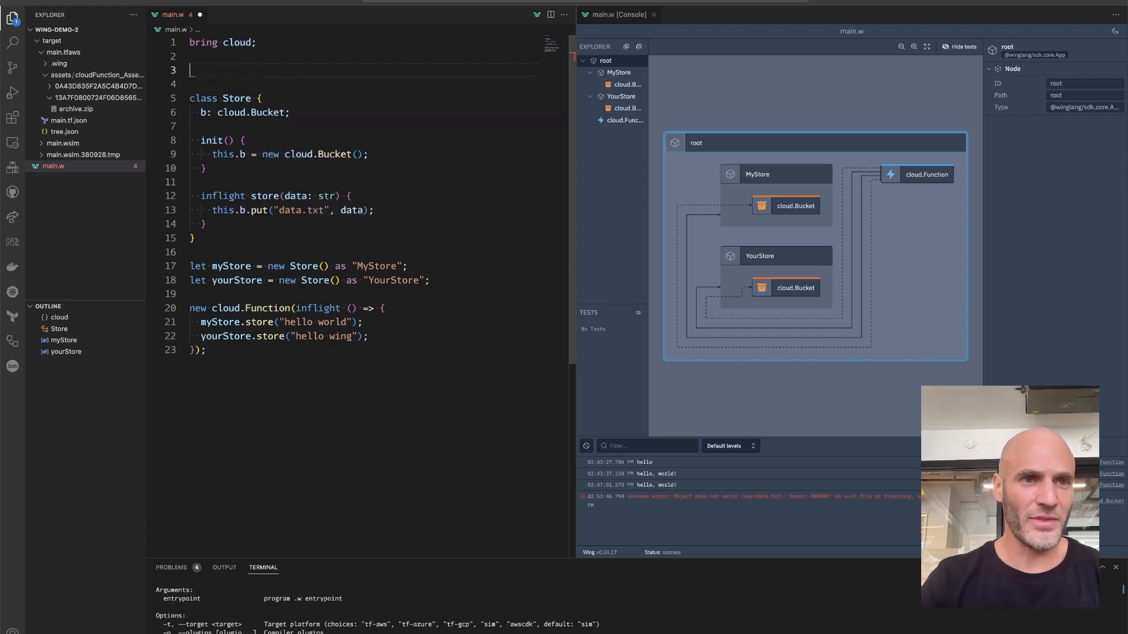
{"action": "type", "text": "bring ex;"}
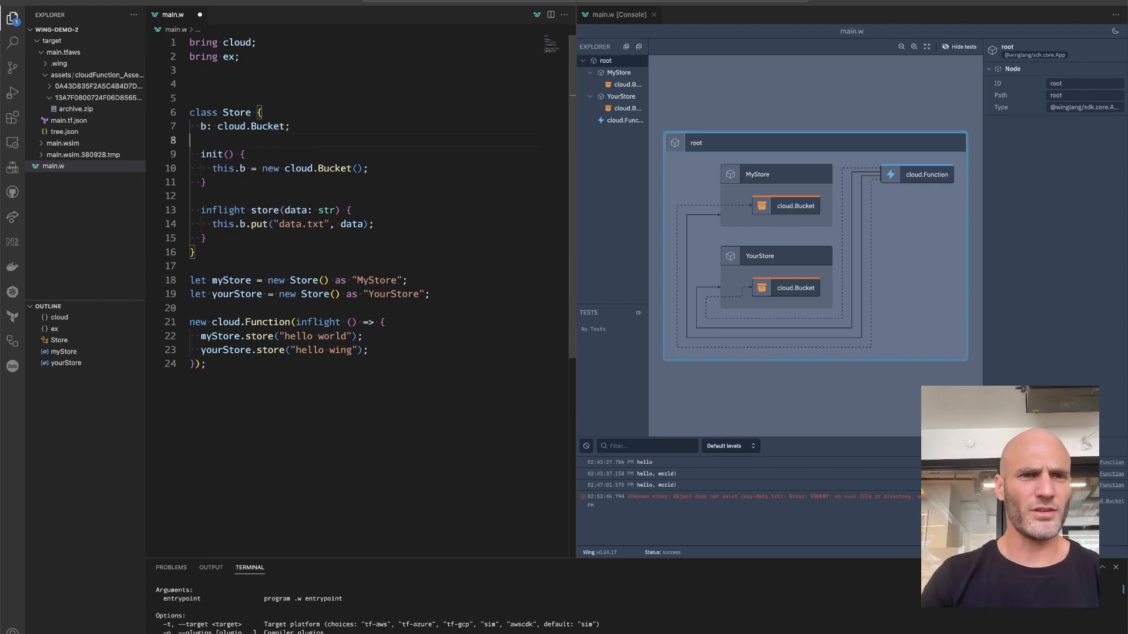
{"action": "type", "text": "new ex."}
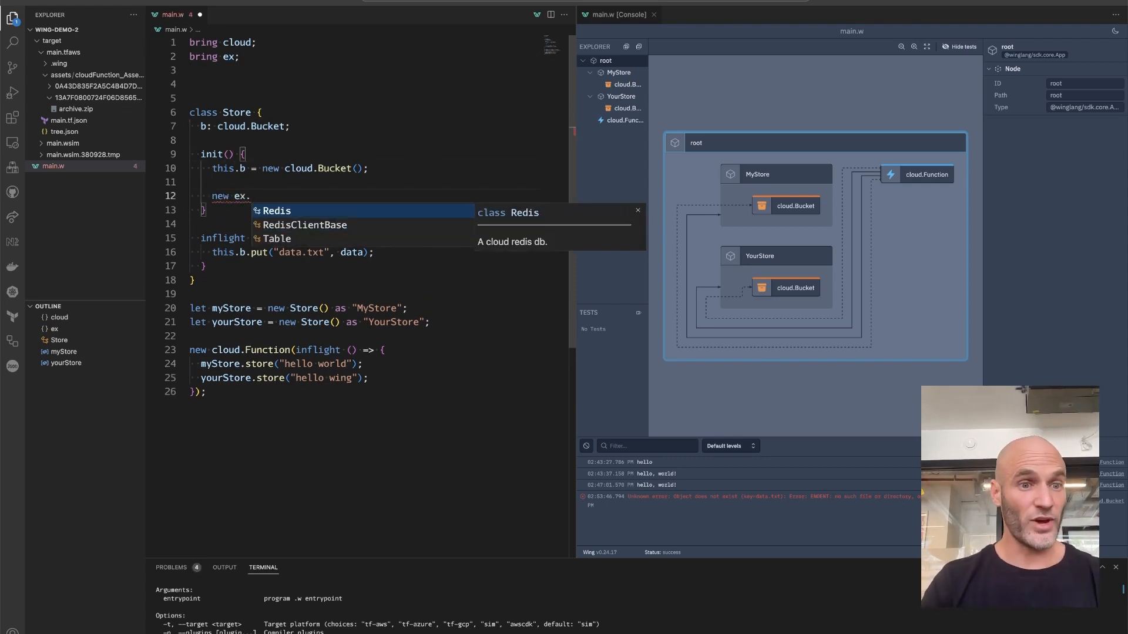
{"action": "left_click", "coordinate": [276, 211]}
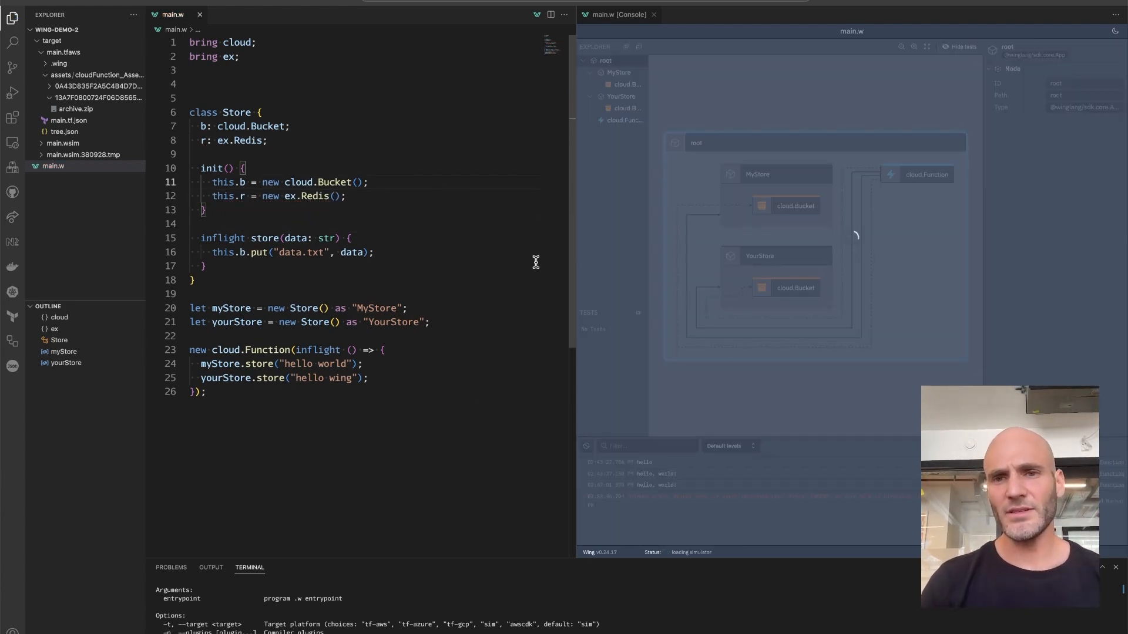
In MyStore's ex.Redis command line run set hello world, then get hello.
{"action": "left_click", "coordinate": [794, 165]}
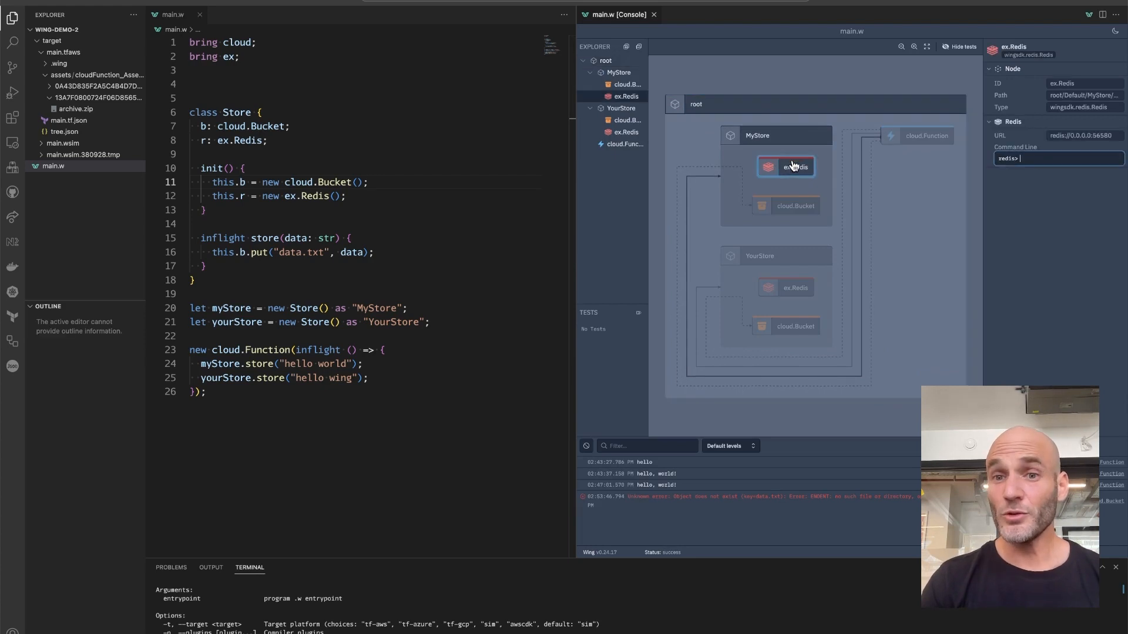
{"action": "left_click", "coordinate": [794, 288]}
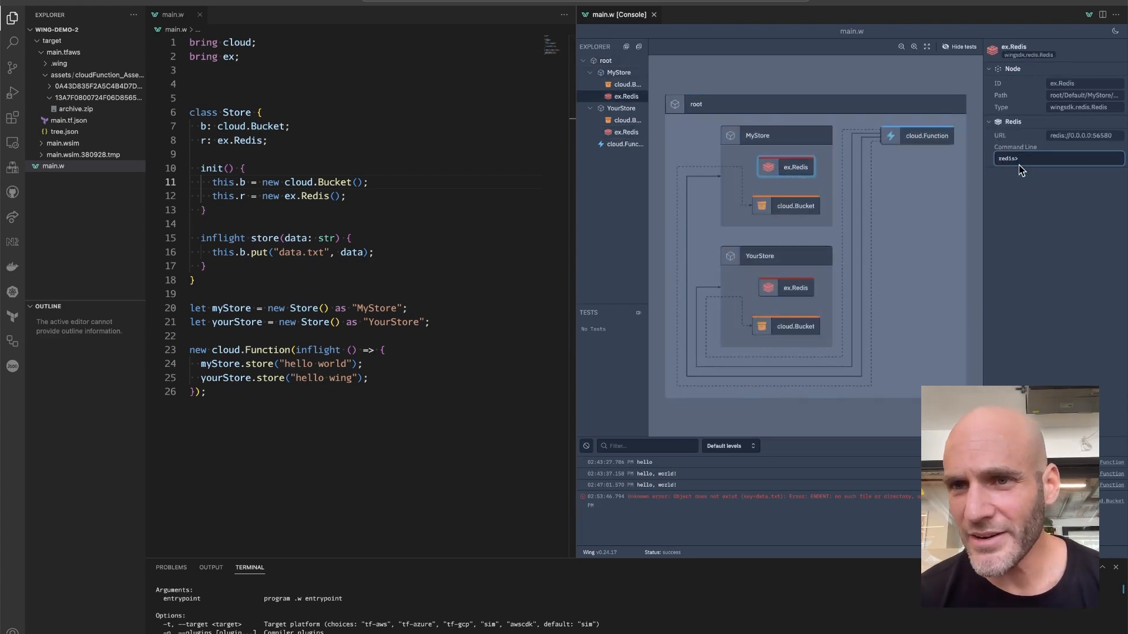
{"action": "mouse_move", "coordinate": [1033, 168]}
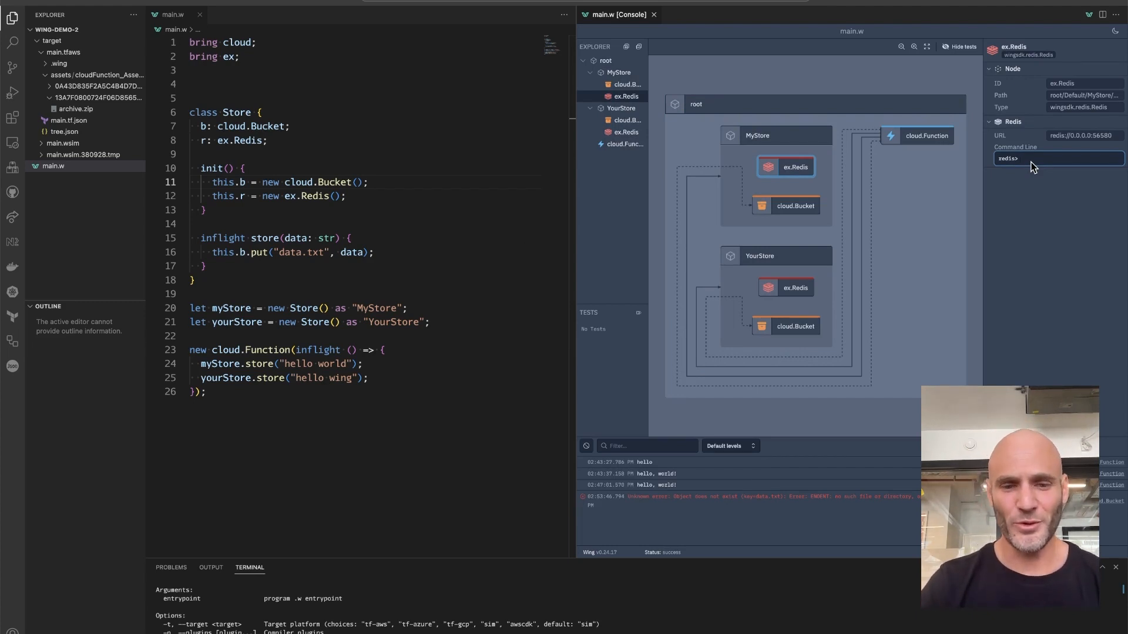
{"action": "type", "text": "set hf"}
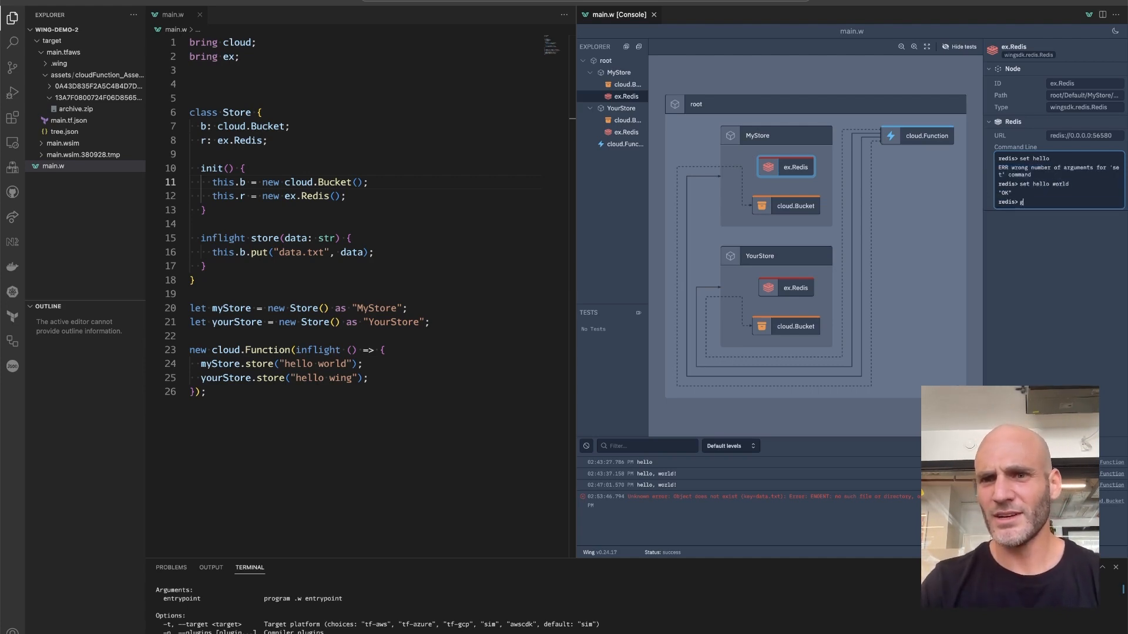
{"action": "type", "text": "get hello"}
{"action": "type", "text": "this.r.set(\"data\", data);"}
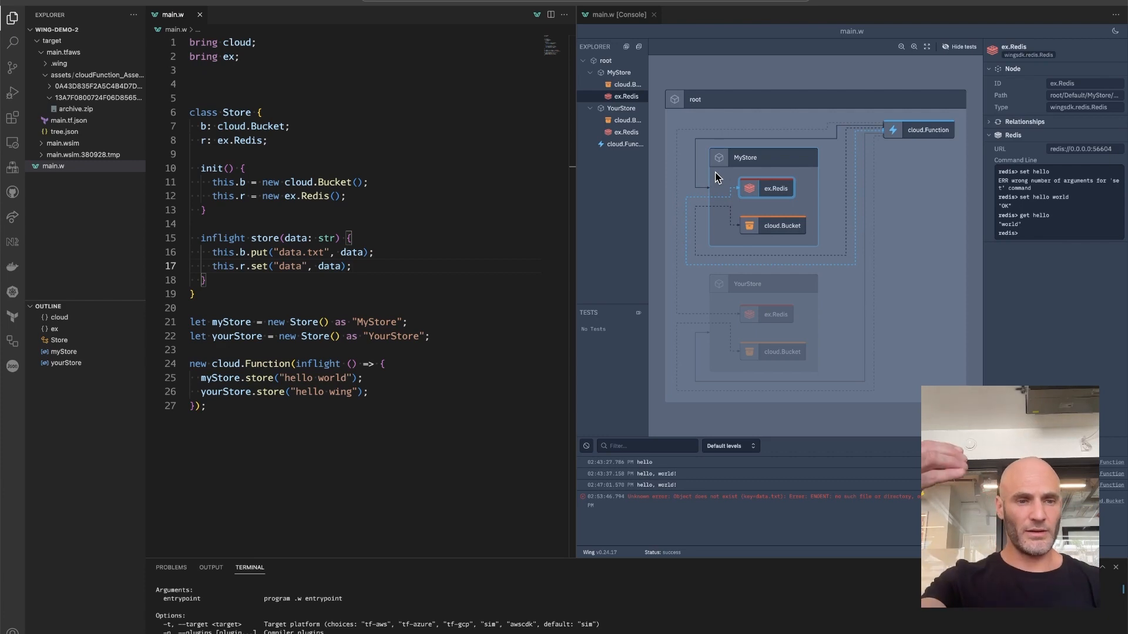
Select the cloud.Function in the reloaded Wing Console after store() gains r.set("data", data).
{"action": "left_click", "coordinate": [928, 130]}
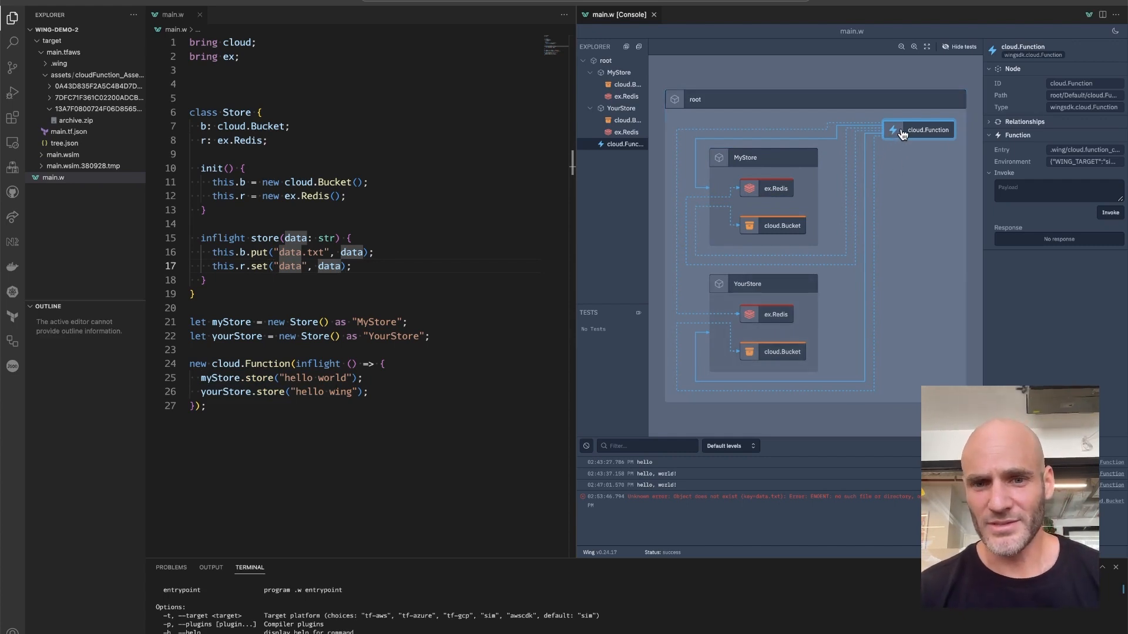
Invoke the function, then run get data on MyStore's and YourStore's Redis.
{"action": "left_click", "coordinate": [1110, 213]}
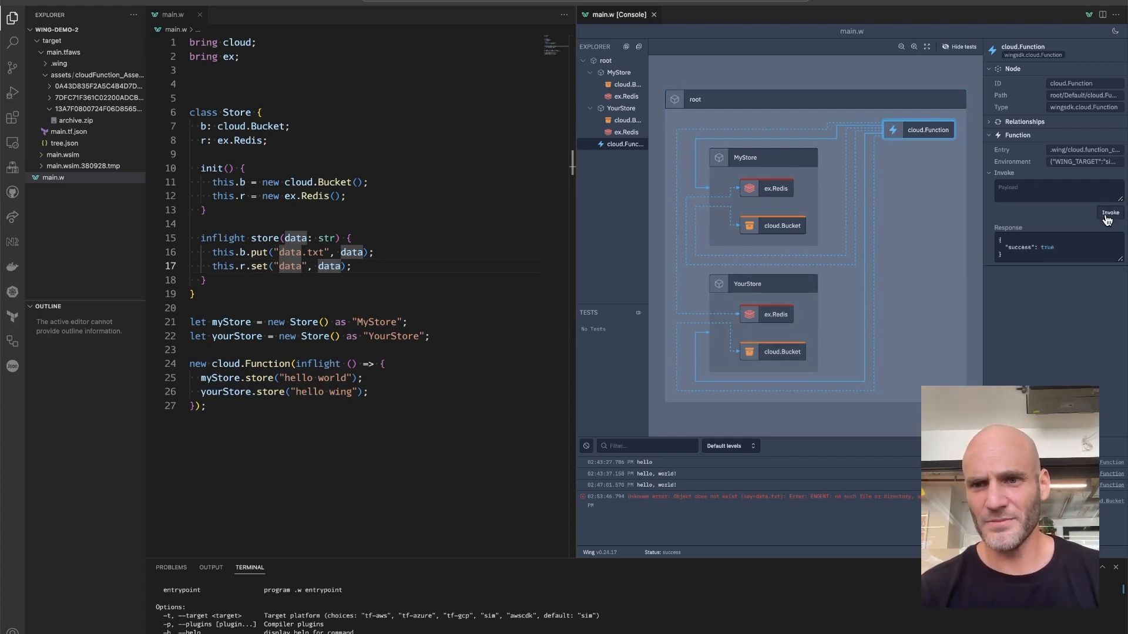
{"action": "left_click", "coordinate": [775, 188]}
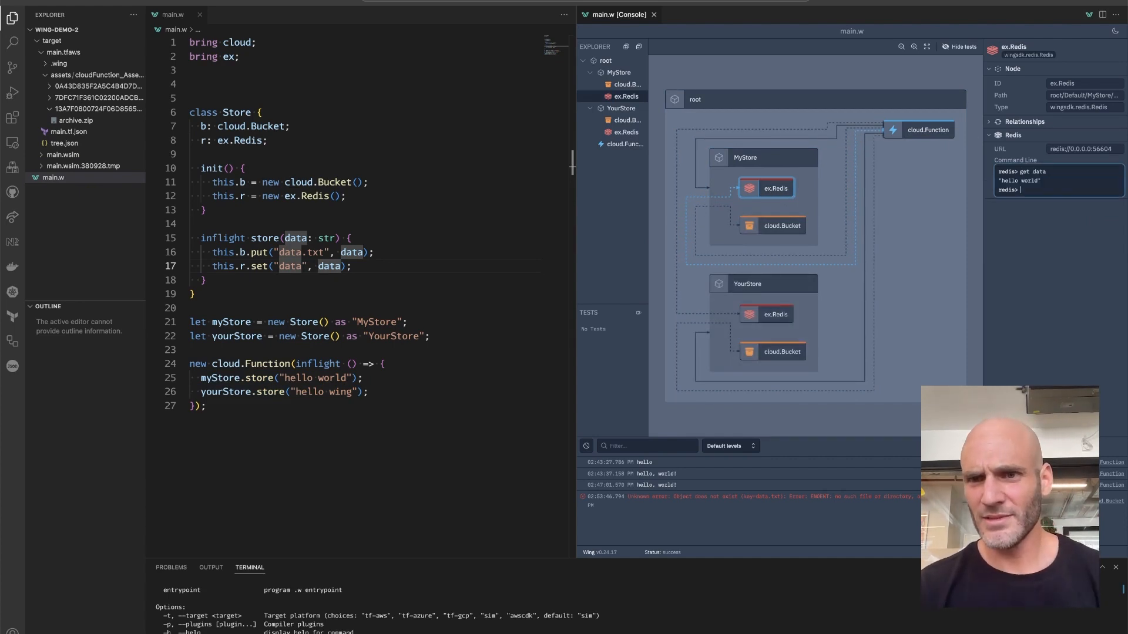
{"action": "left_click", "coordinate": [774, 315]}
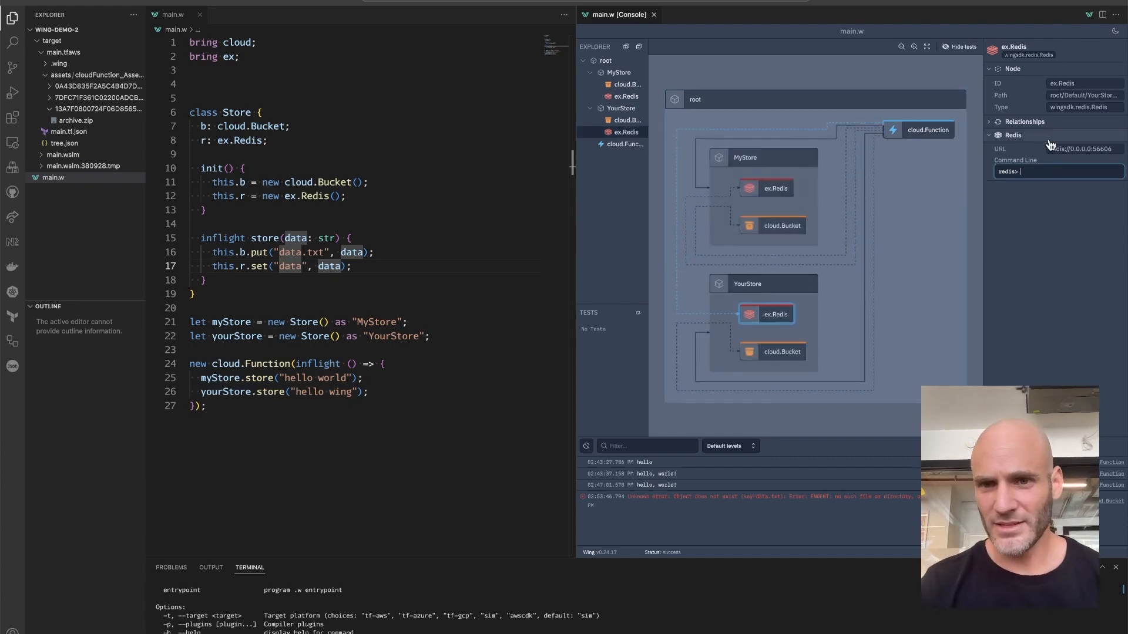
{"action": "type", "text": "get data"}
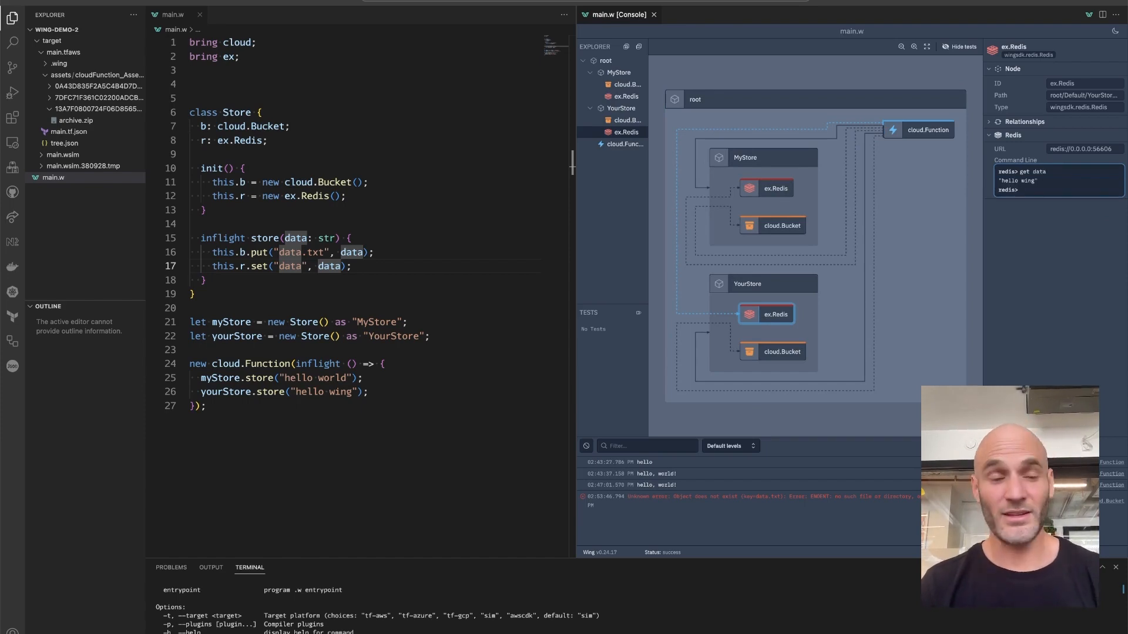